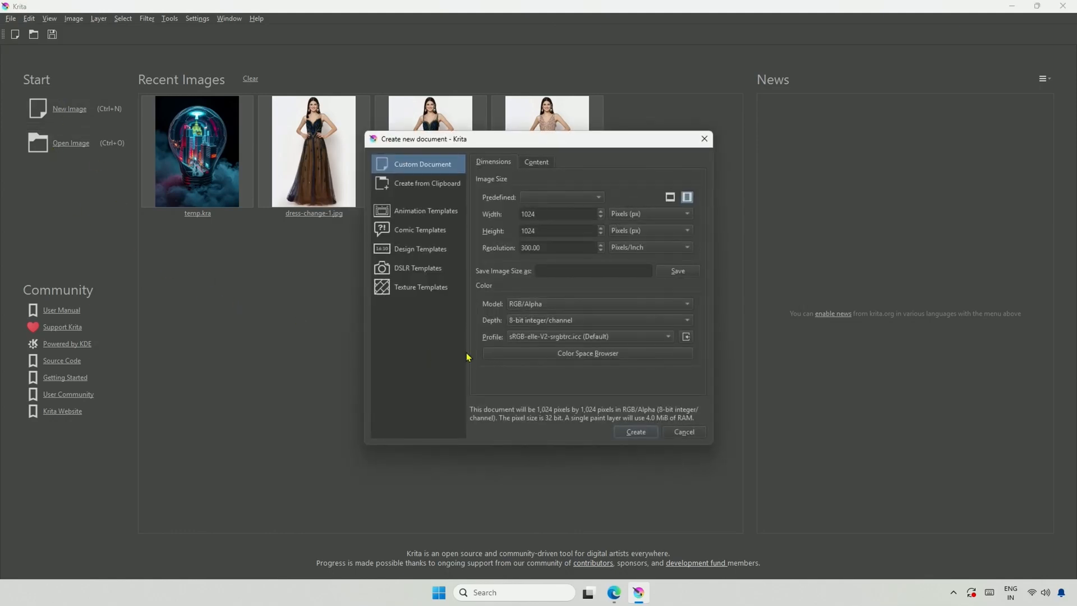
Create the 1024×1024 document and run a first AI generation from an empty prompt
left_click(632, 431)
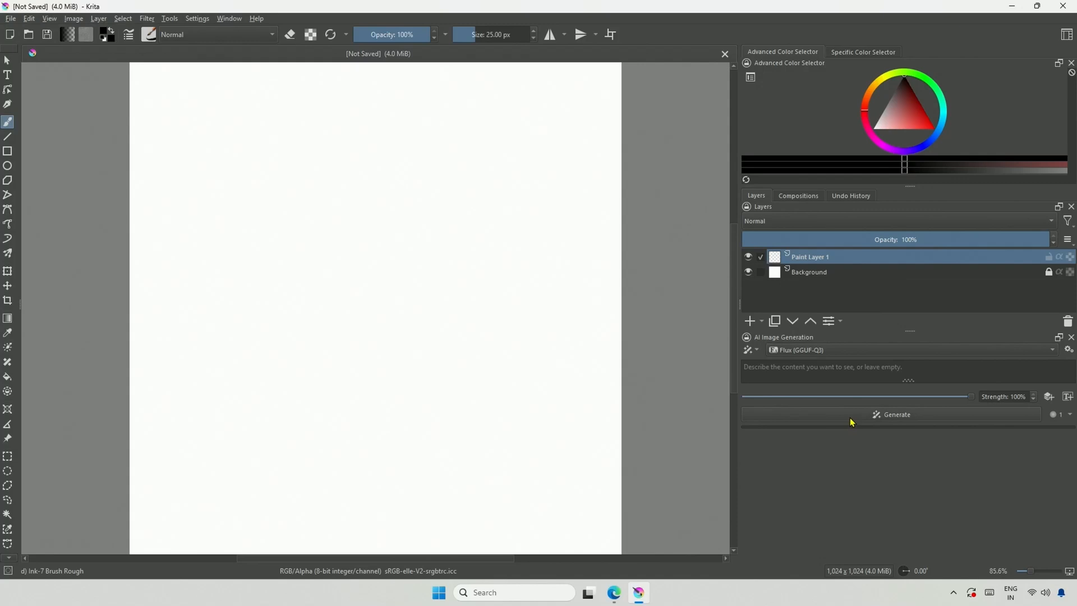
left_click(895, 414)
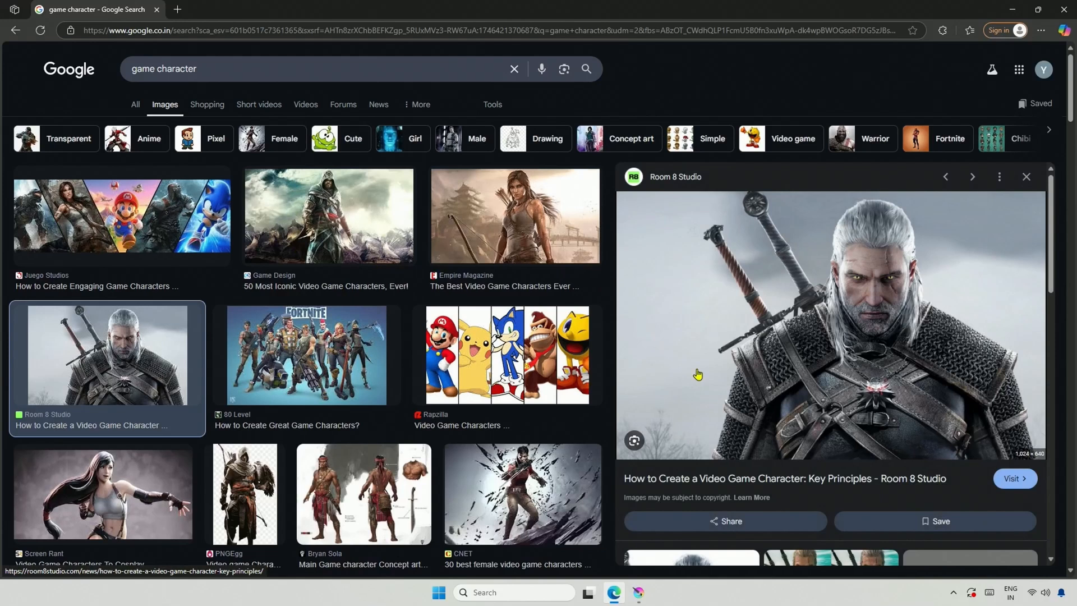
Search Google Images for Ciri and open a Ciri reference image preview
left_click(1025, 176)
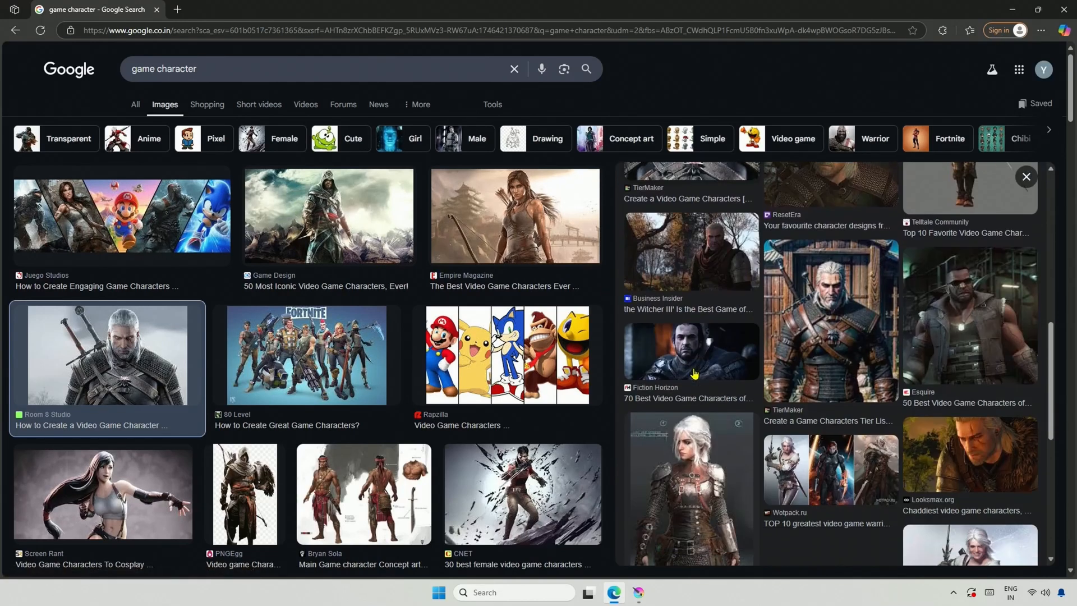
scroll("down", 3)
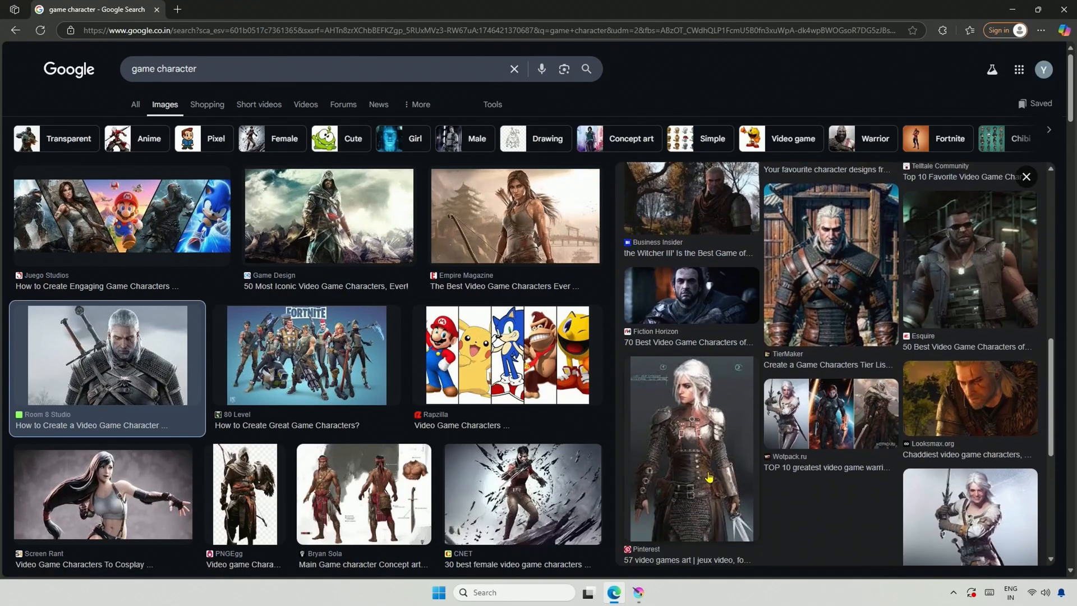
left_click(690, 445)
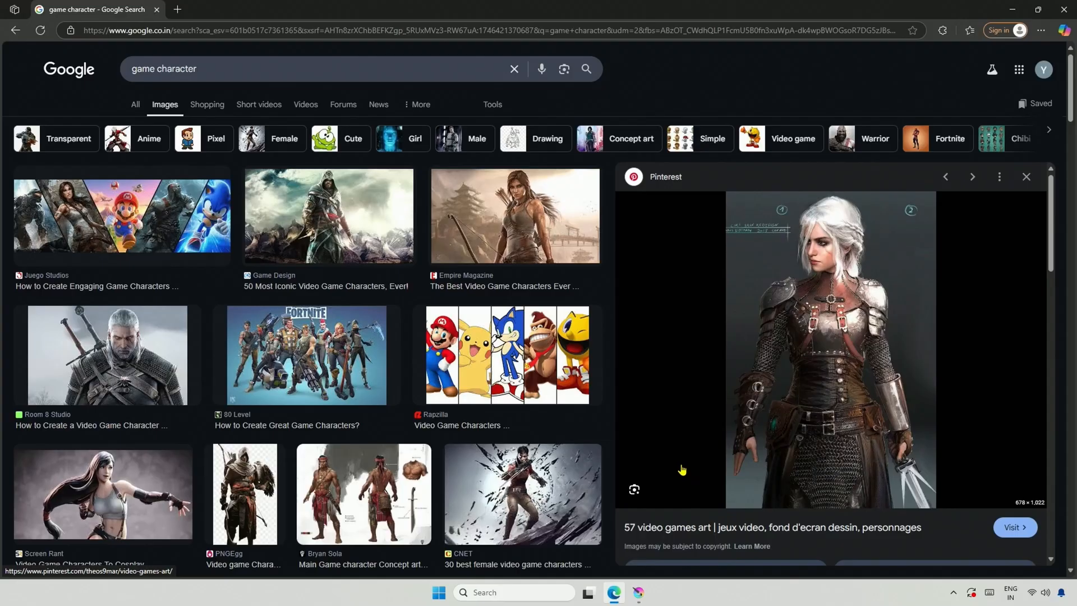
left_click(614, 598)
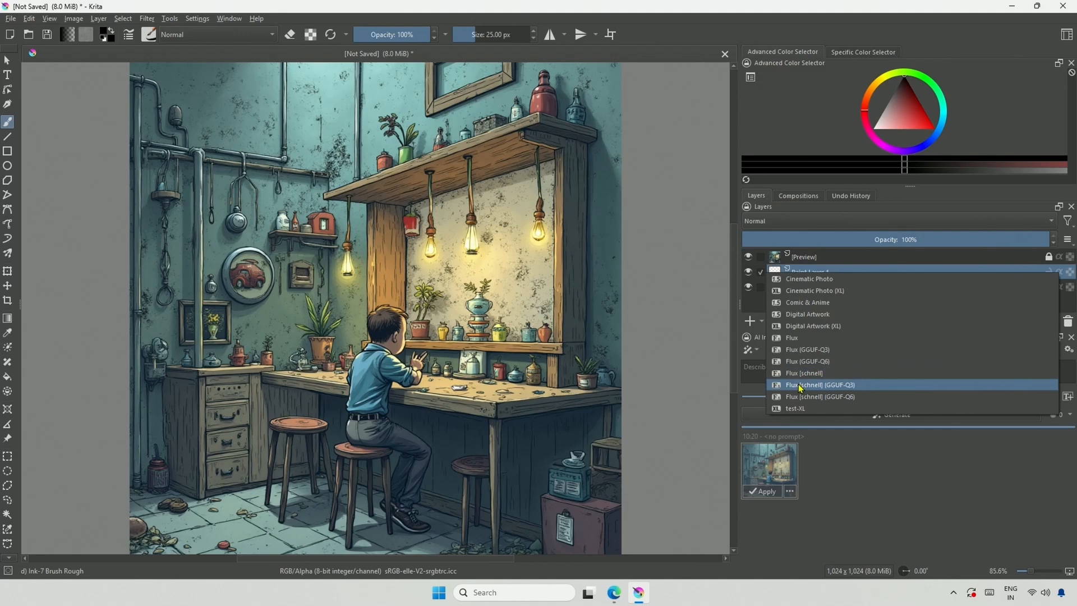
mouse_move(802, 393)
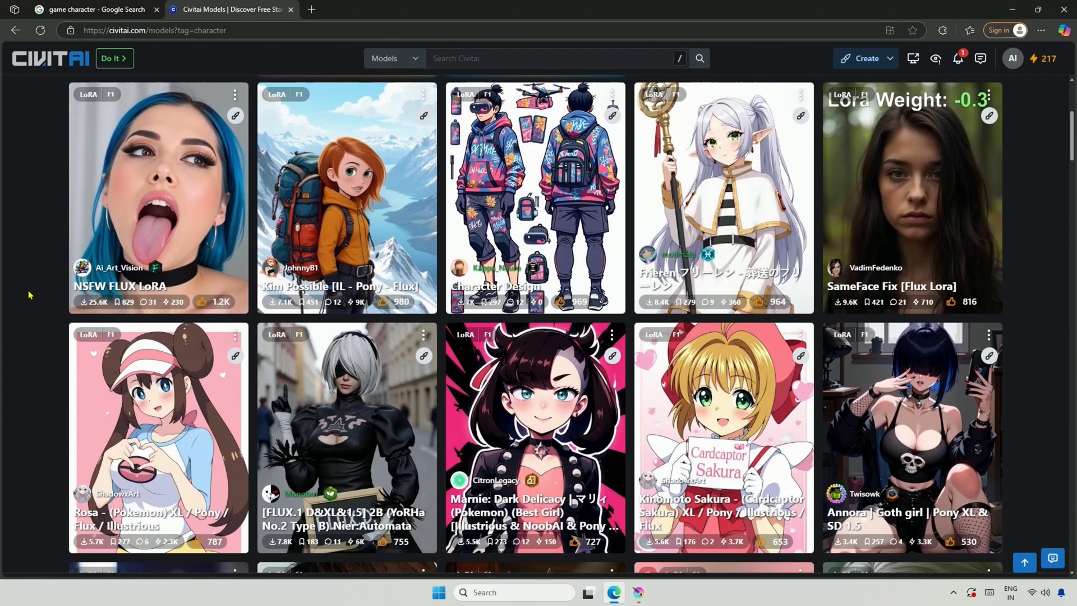
Scroll the Civitai models list toward the Ciri (Witcher 3 Game) LoRA
scroll("down", 3)
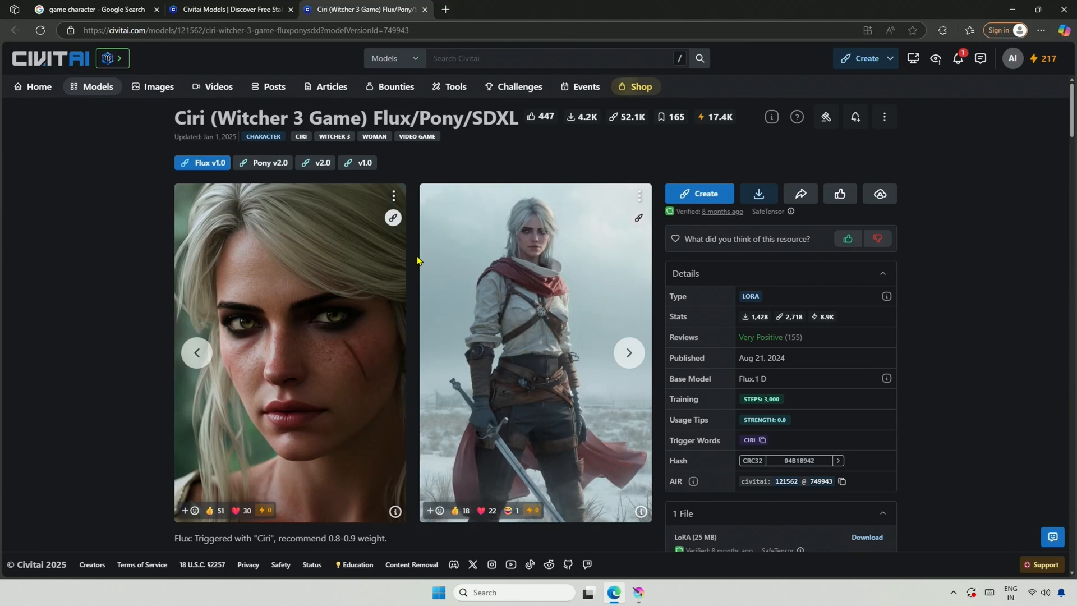
mouse_move(757, 195)
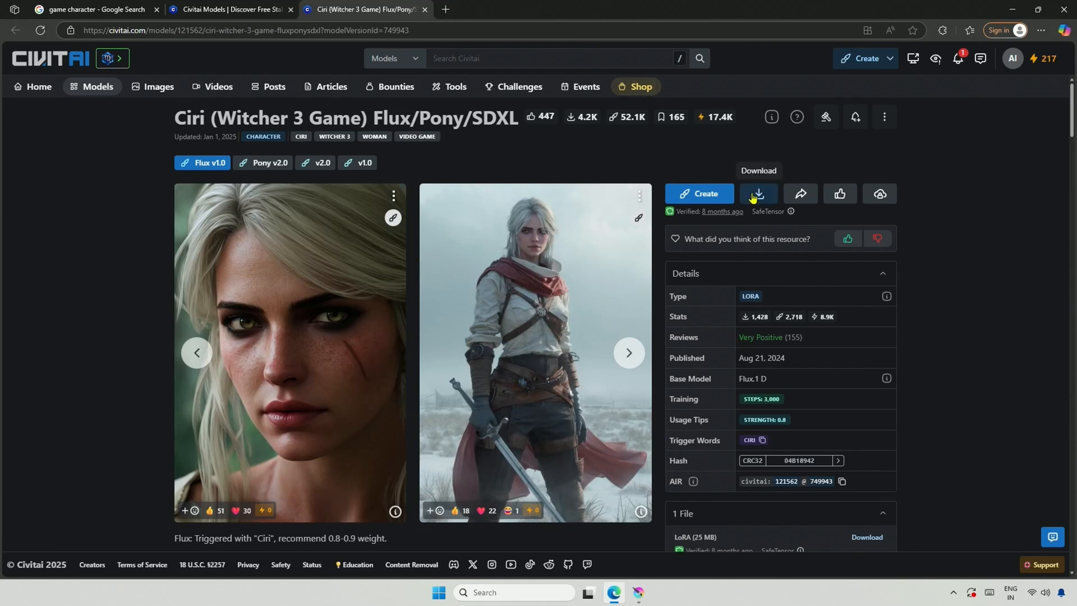
Download the Ciri LoRA into ComfyUI's models\loras folder via Free Download Manager
left_click(756, 194)
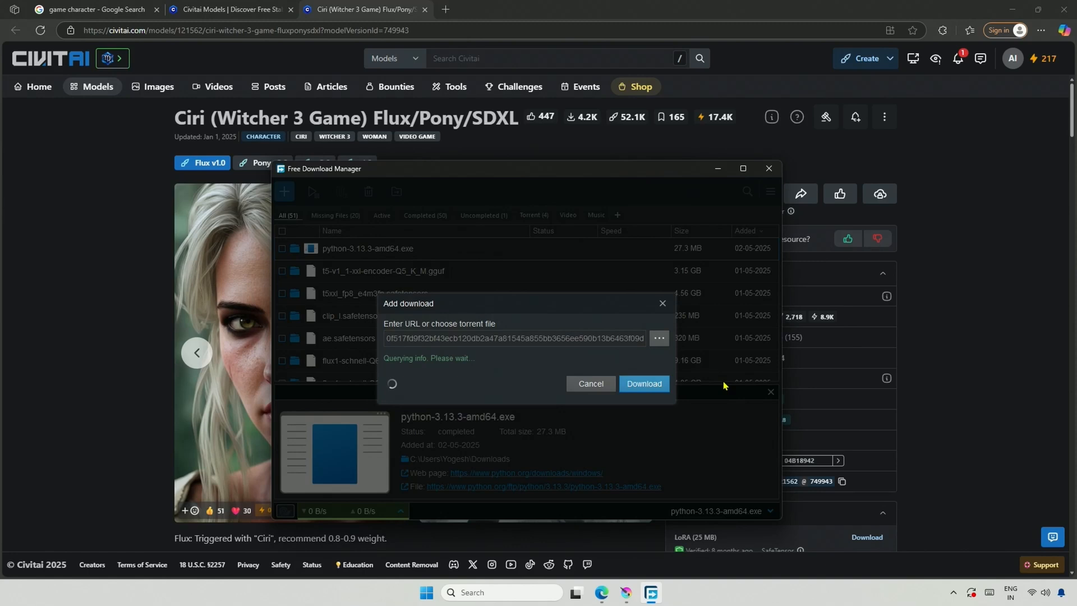
left_click(658, 338)
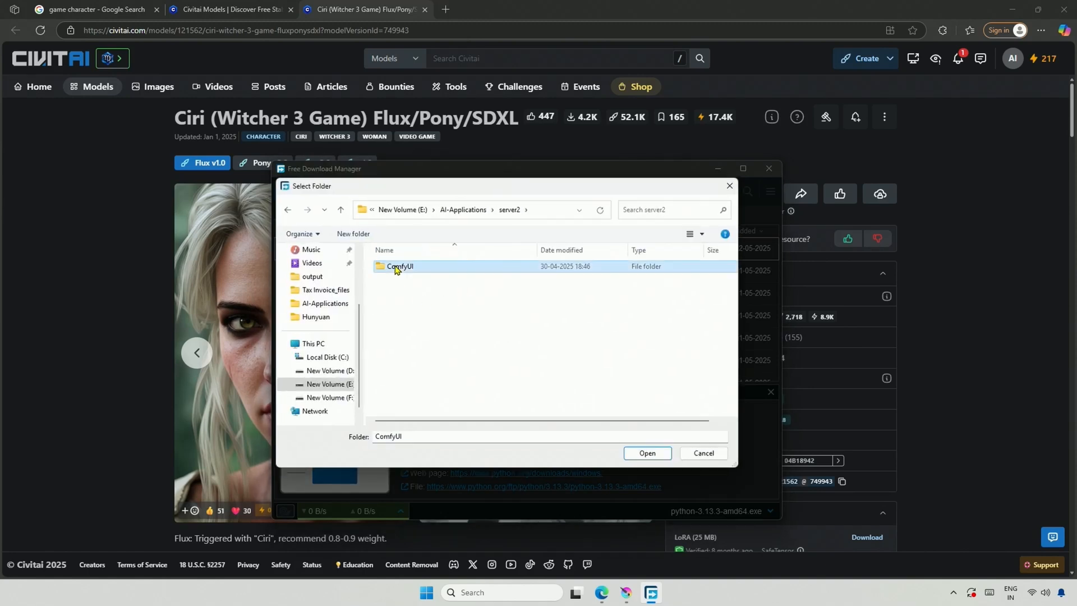
double_click(401, 266)
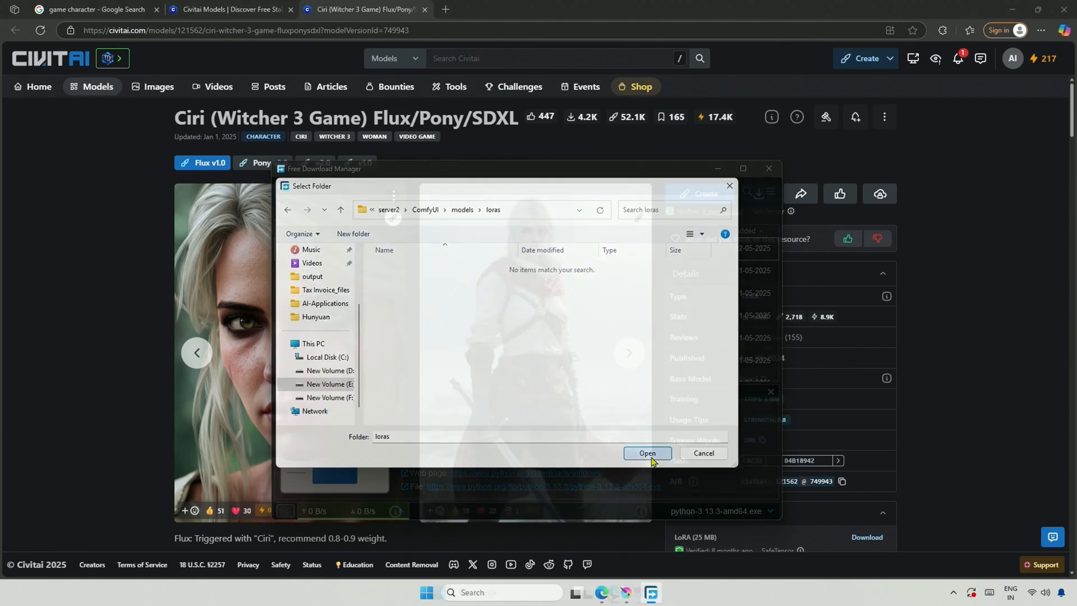
left_click(645, 453)
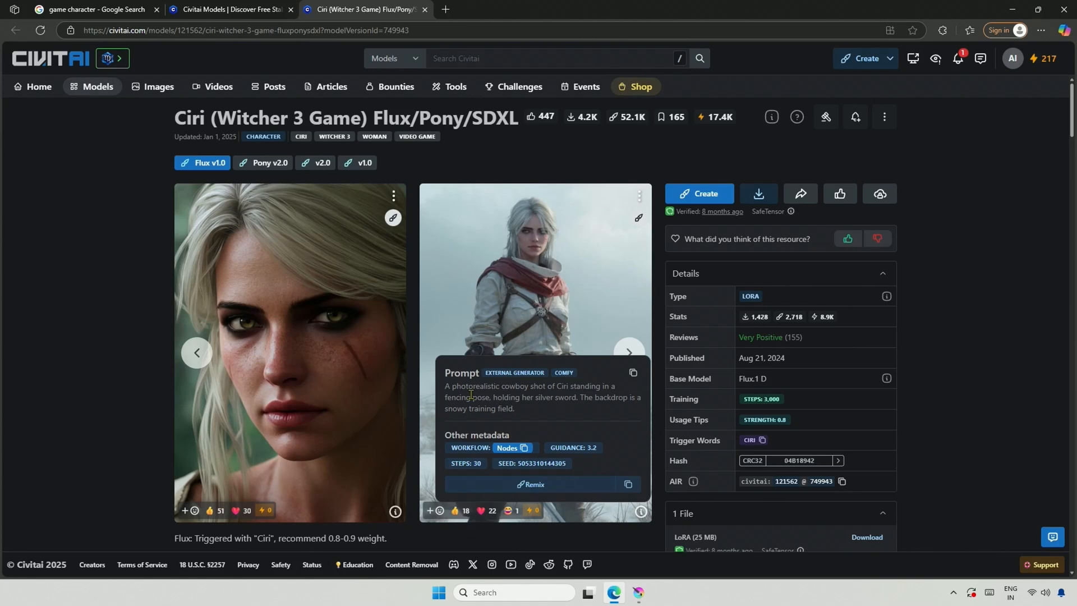
Select and copy the Civitai sample prompt describing Ciri in a fencing pose
double_click(563, 387)
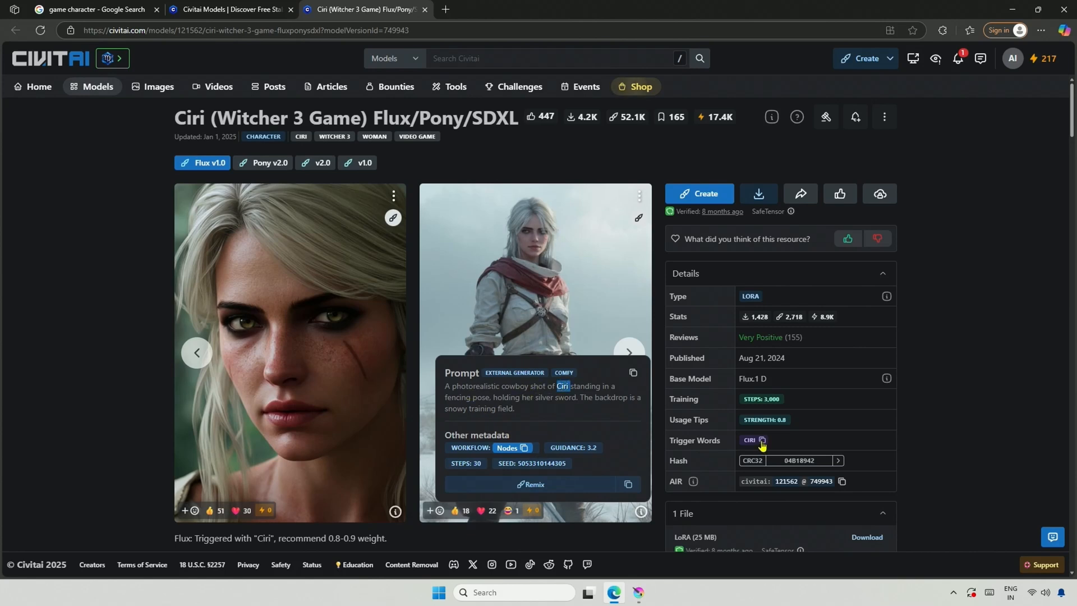
right_click(541, 395)
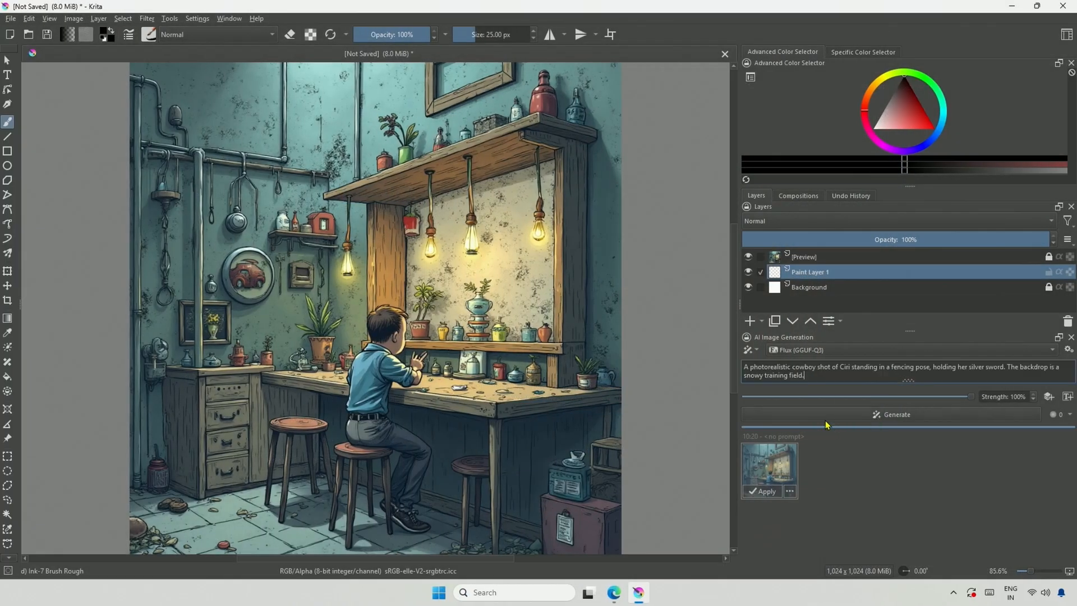
Generate two Ciri images in a snowy training field from the copied prompt
left_click(894, 414)
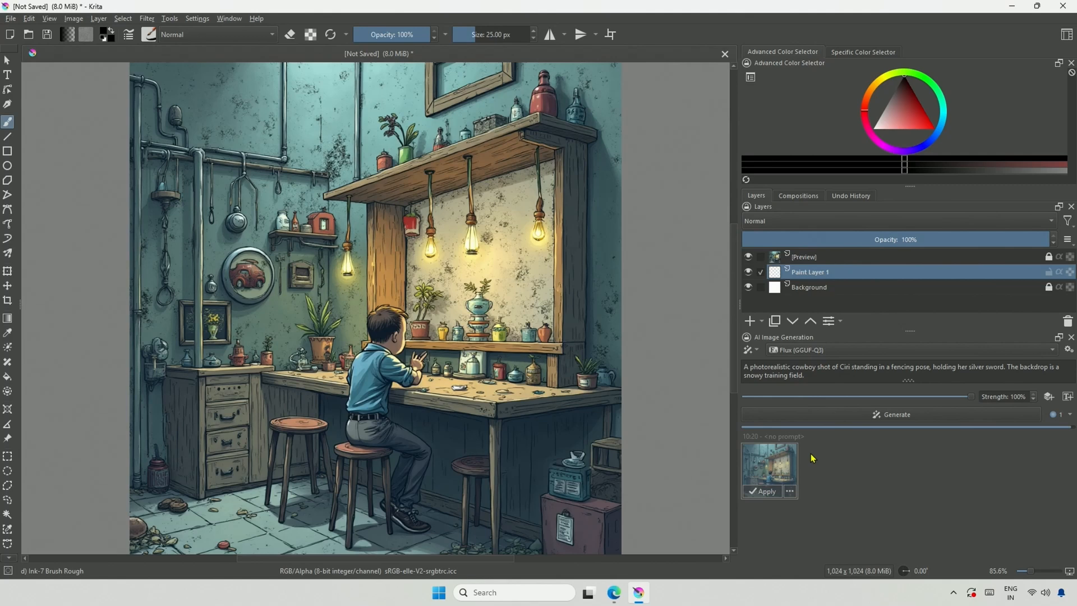
left_click(895, 414)
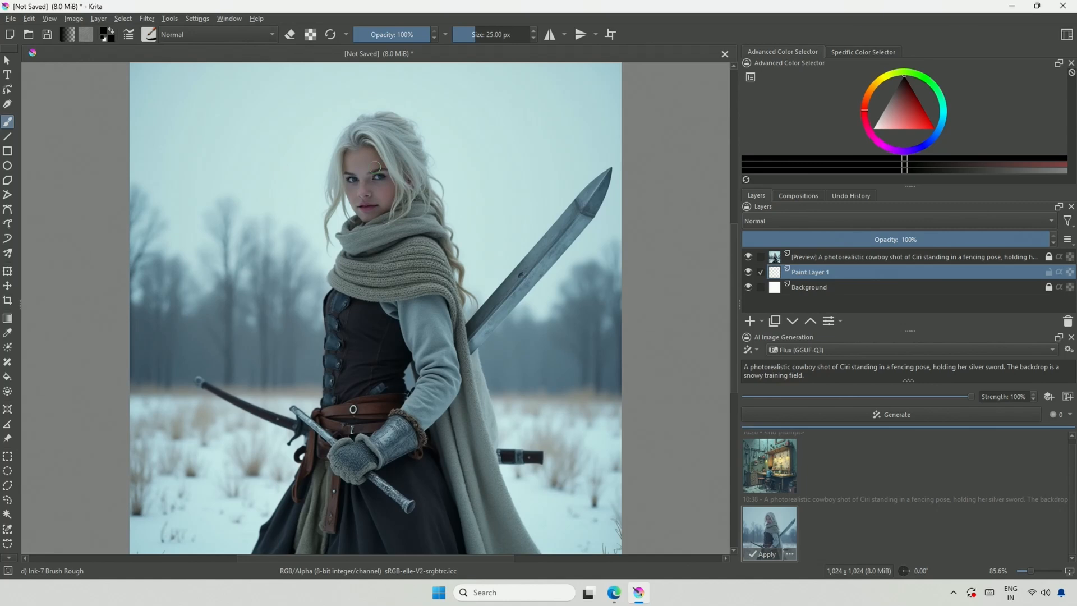
mouse_move(443, 239)
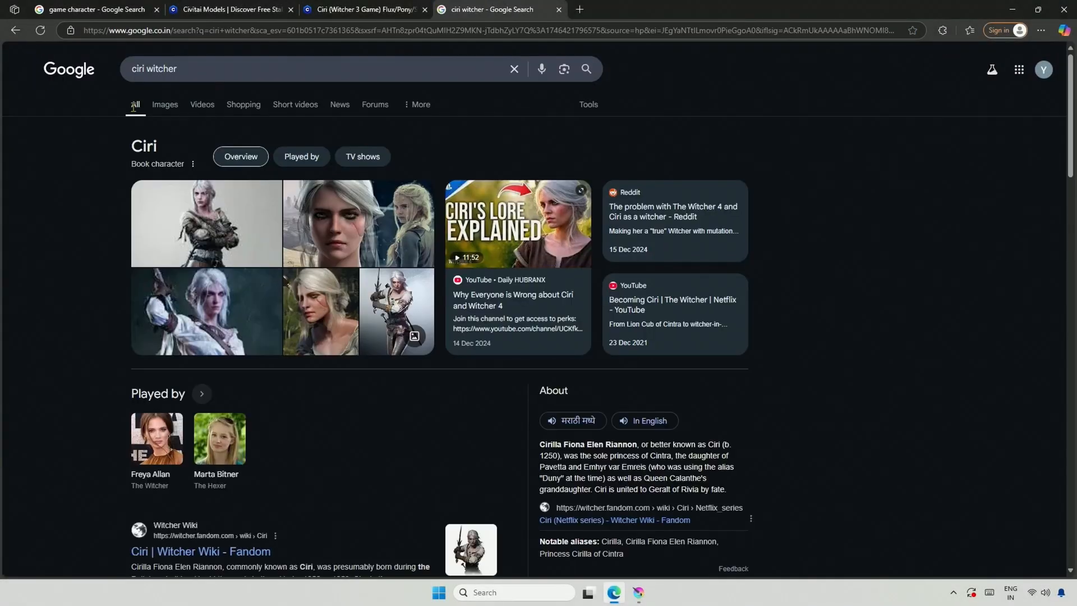
left_click(637, 592)
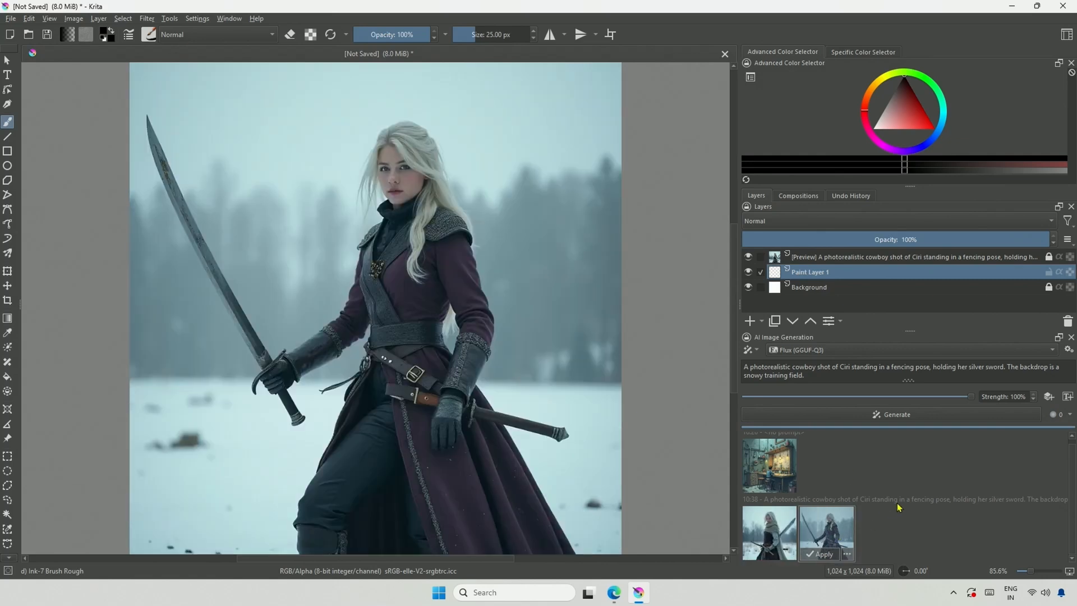
mouse_move(911, 481)
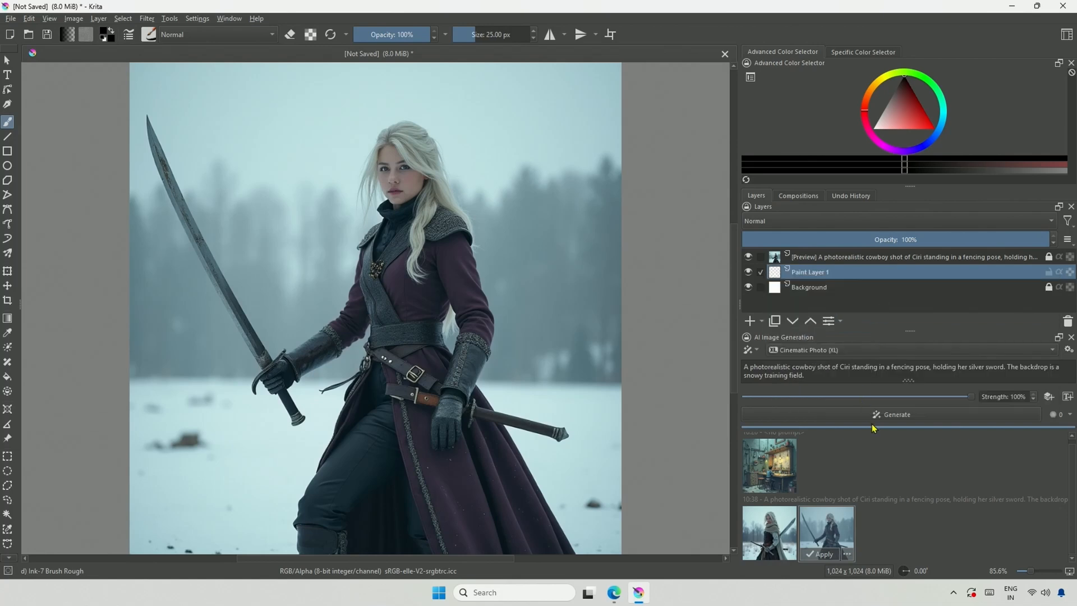
Generate a Ciri image before snowy mountains using the Cinematic Photo (XL) preset
left_click(894, 414)
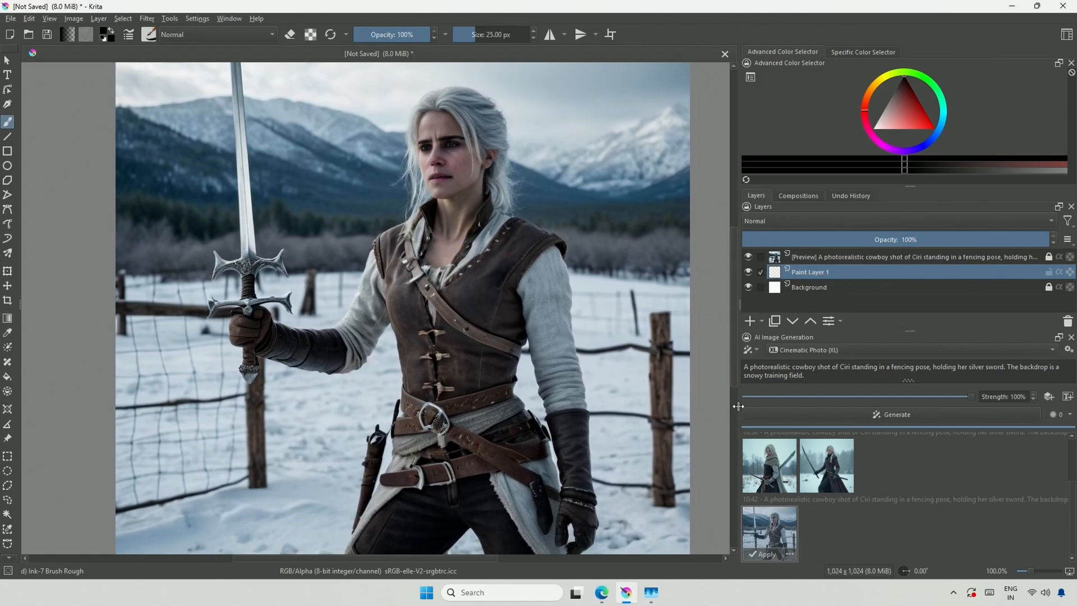
mouse_move(738, 406)
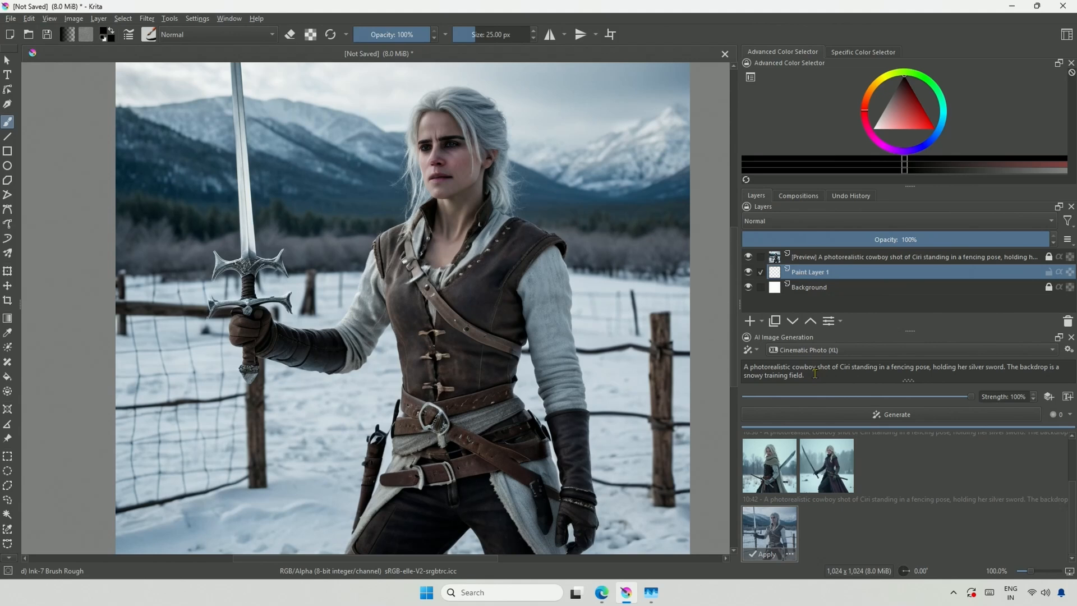
Switch the style to Flux, preview the blonde Ciri result, and enter the diffusion settings
left_click(803, 349)
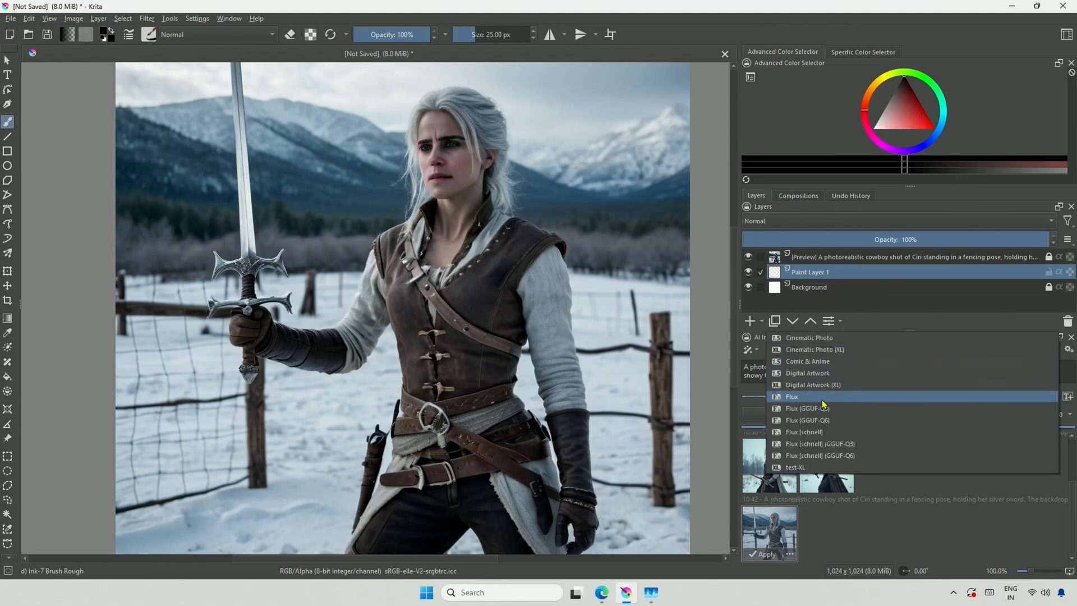
left_click(791, 396)
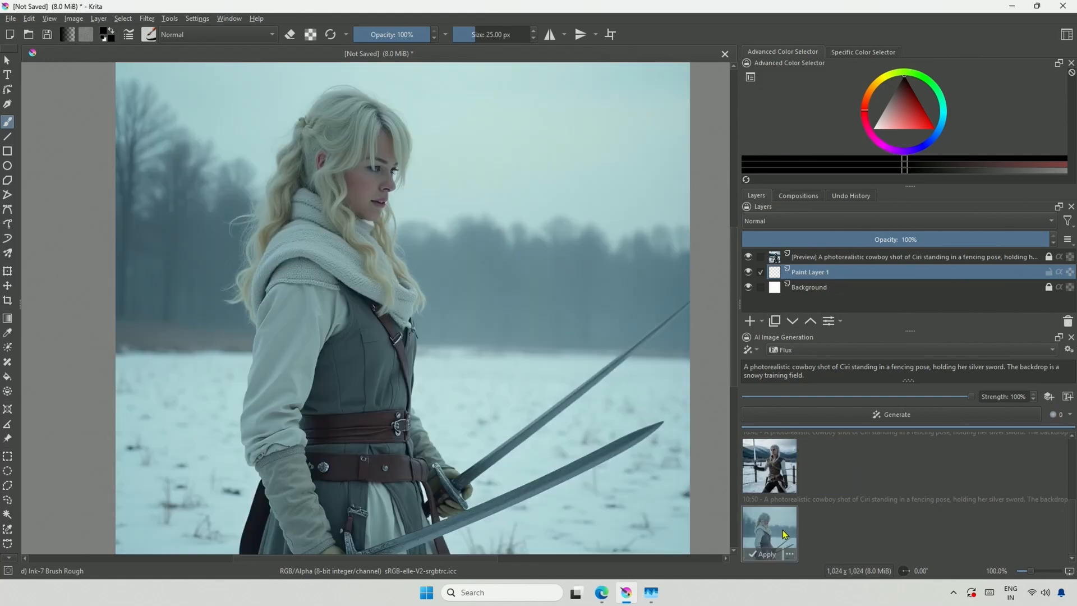
mouse_move(460, 188)
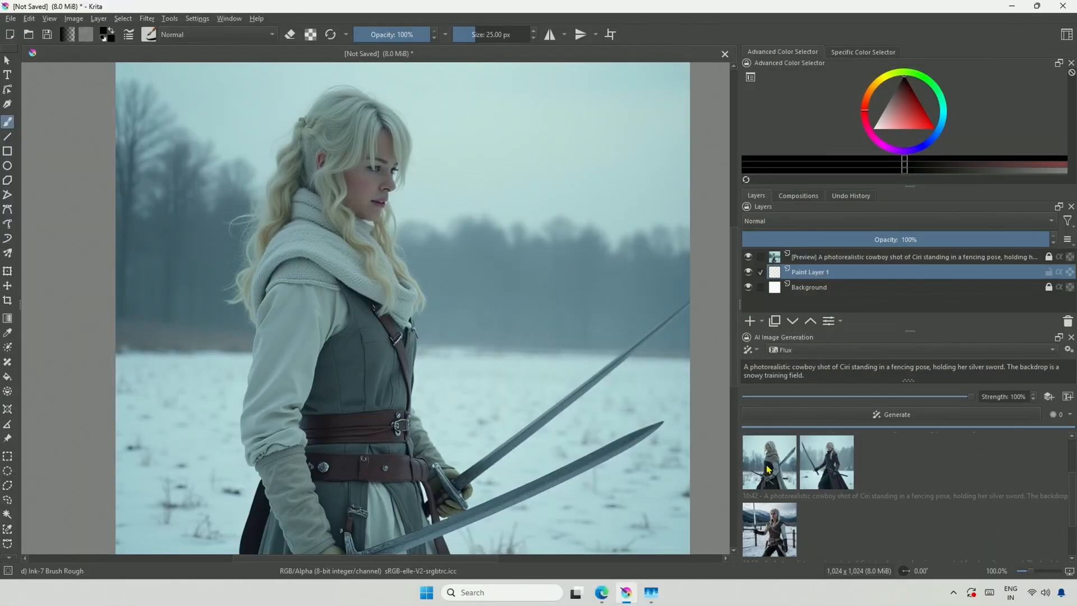
left_click(826, 460)
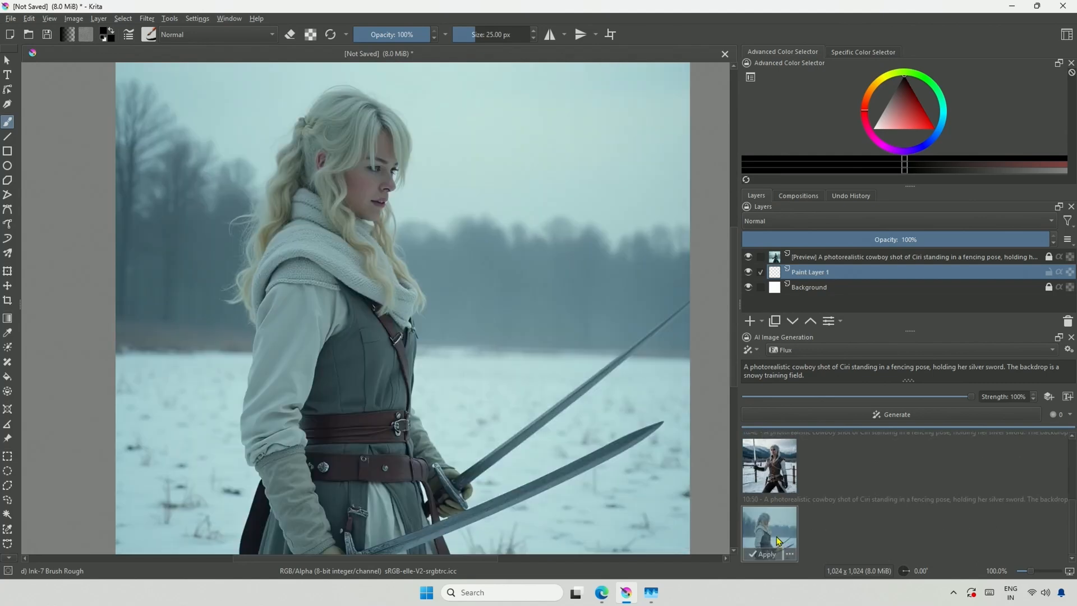
left_click(747, 349)
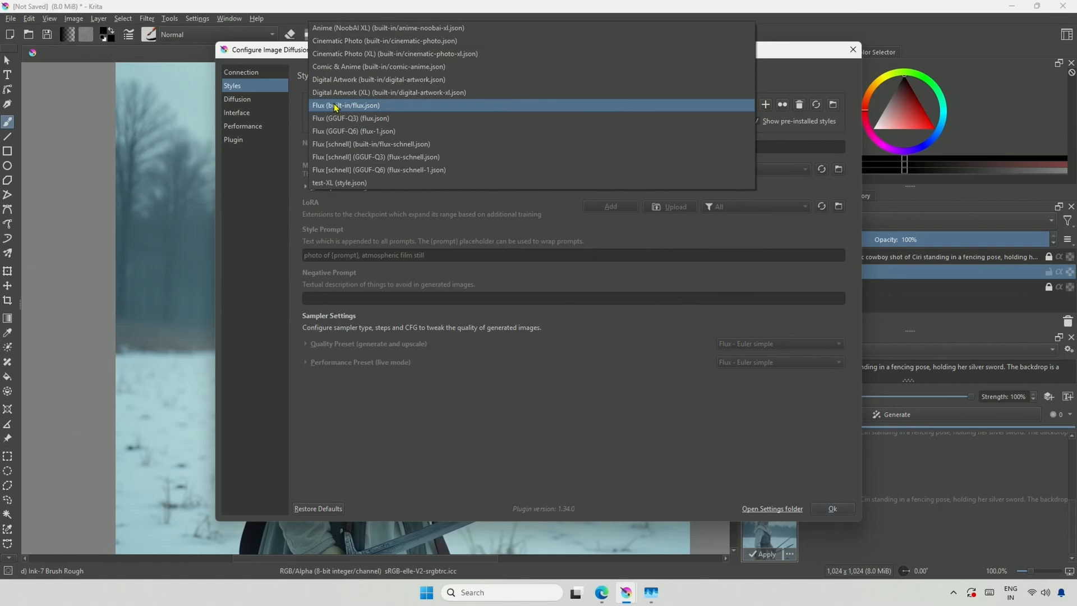
Duplicate Flux as Flux (FP-8) on flux1-dev-fp8 with ciri_3000 LoRA at 80%, style prompt cleared
left_click(347, 106)
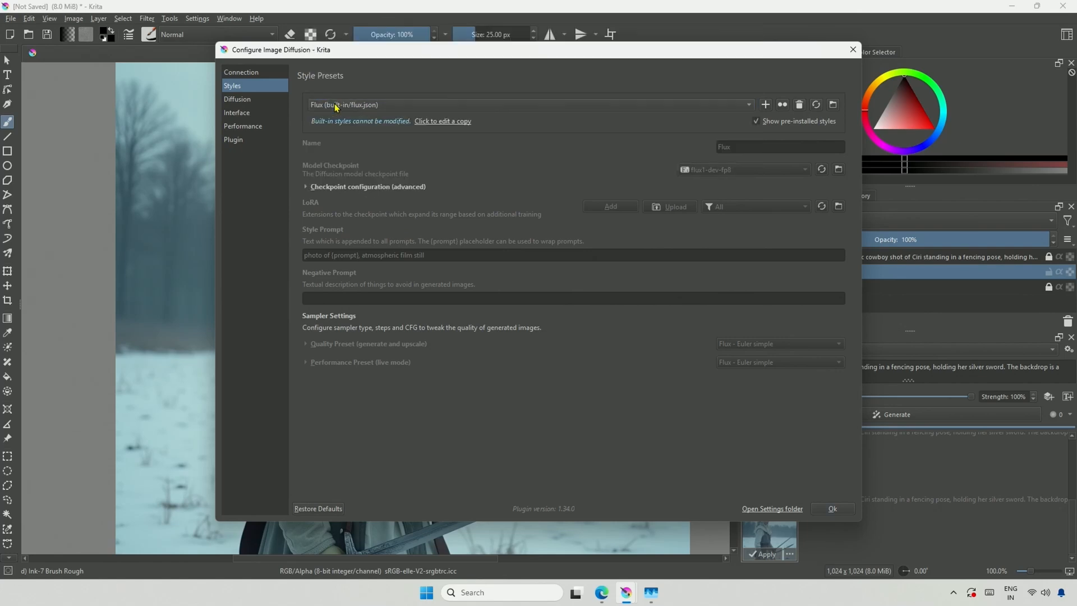
left_click(782, 104)
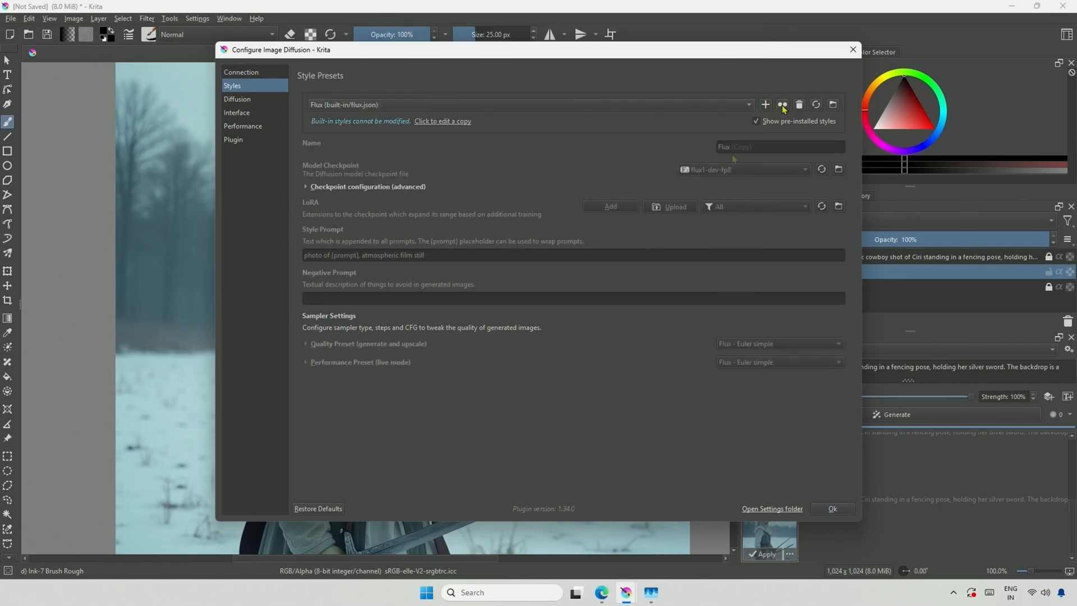
left_click(782, 104)
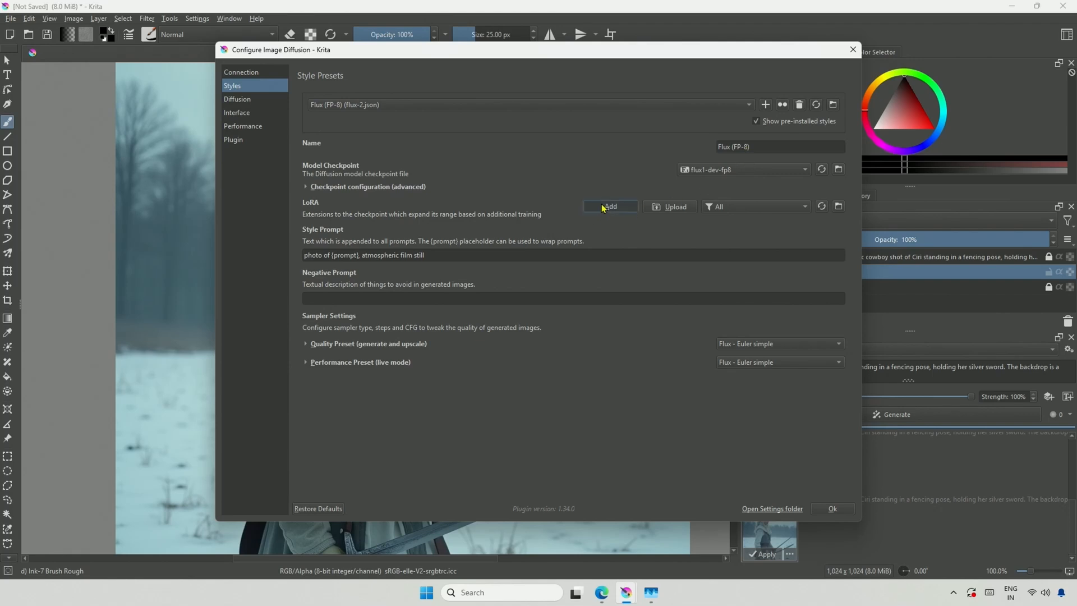
left_click(608, 207)
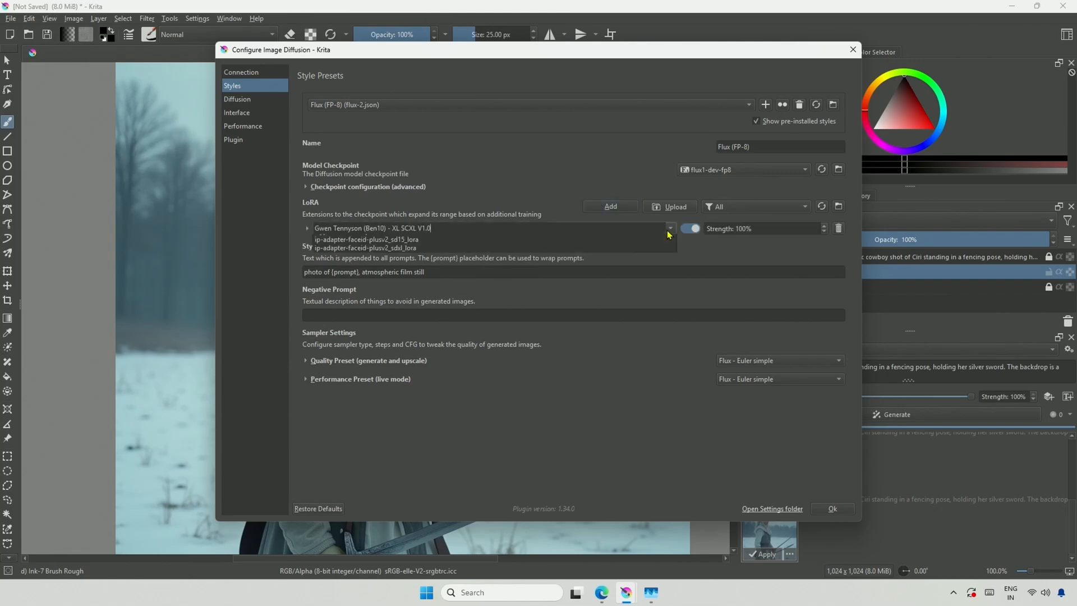
left_click(669, 228)
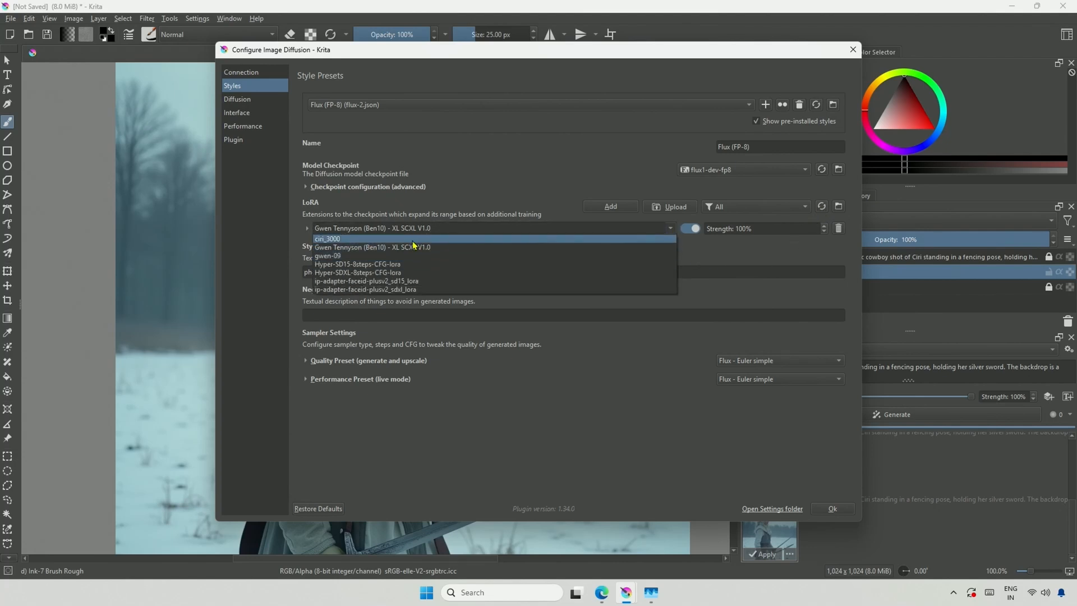
left_click(328, 238)
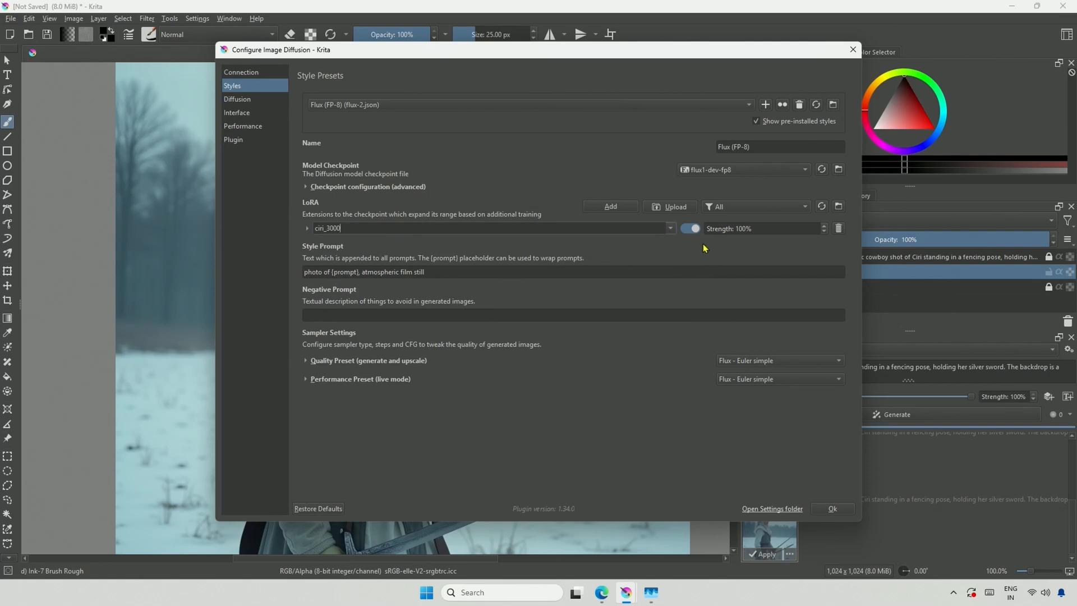
mouse_move(719, 247)
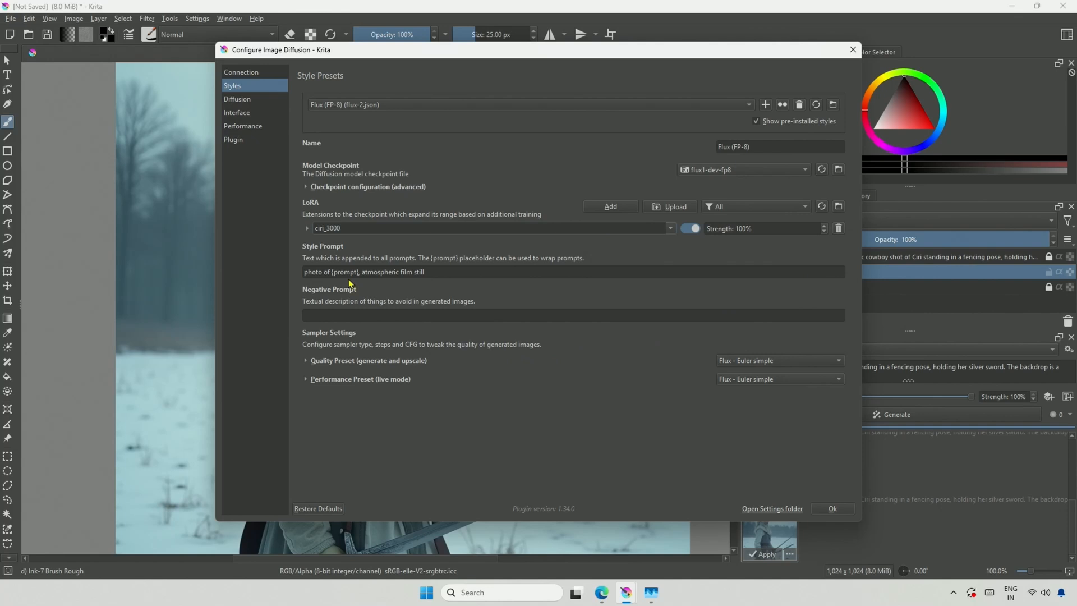
double_click(344, 272)
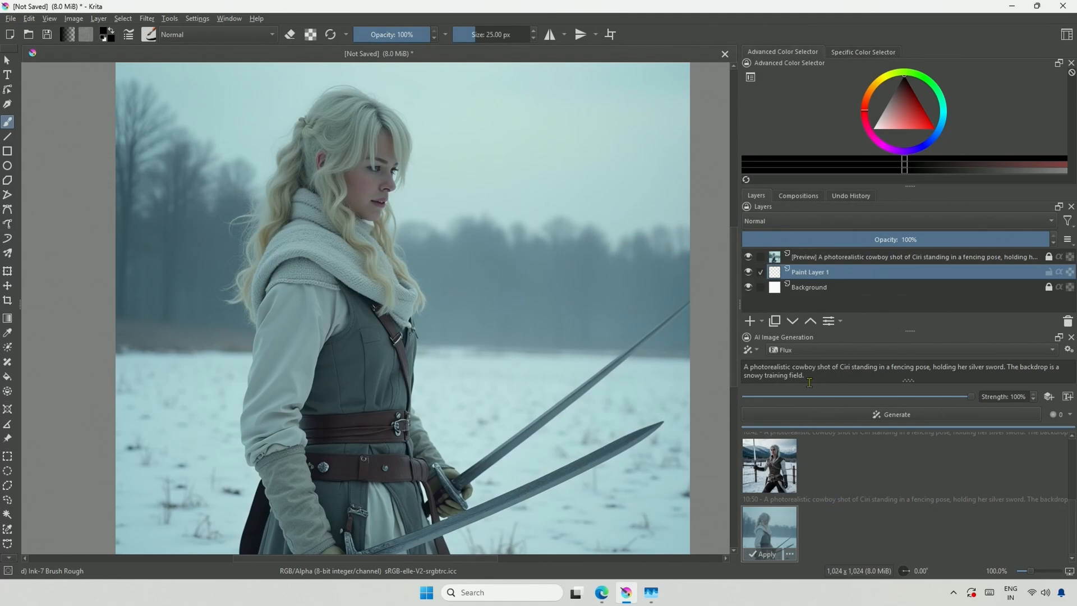
Select the Flux (FP-8) style and enter the photorealistic cowboy-shot Ciri fencing-pose prompt
left_click(780, 350)
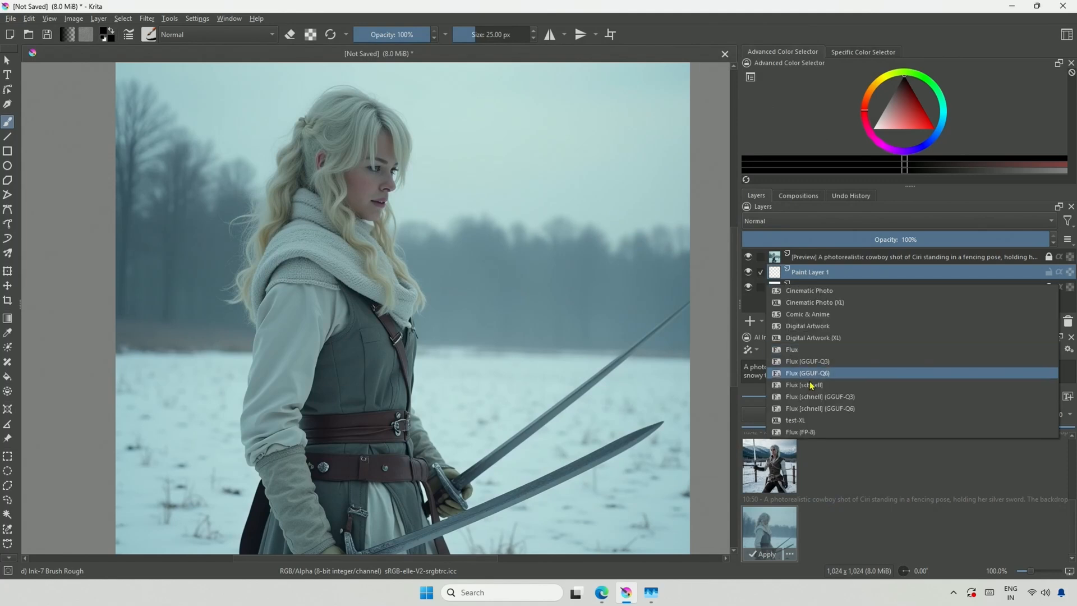
left_click(800, 430)
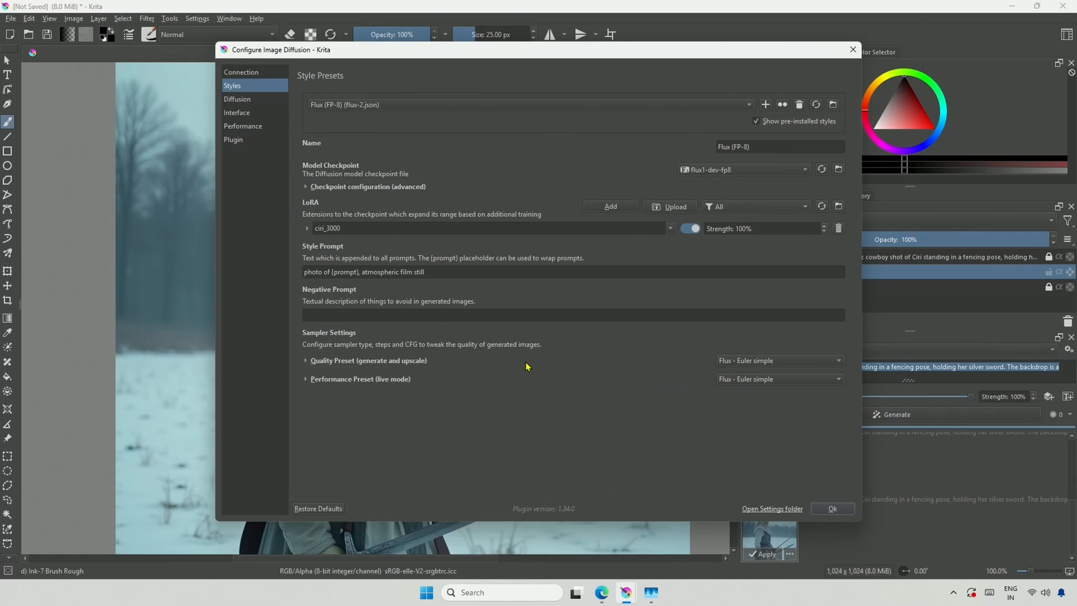
type("A photorealistic cowboy shot of Ciri standing in a fencing pose, holding her silver sword. The backdrop is a snowy training field.")
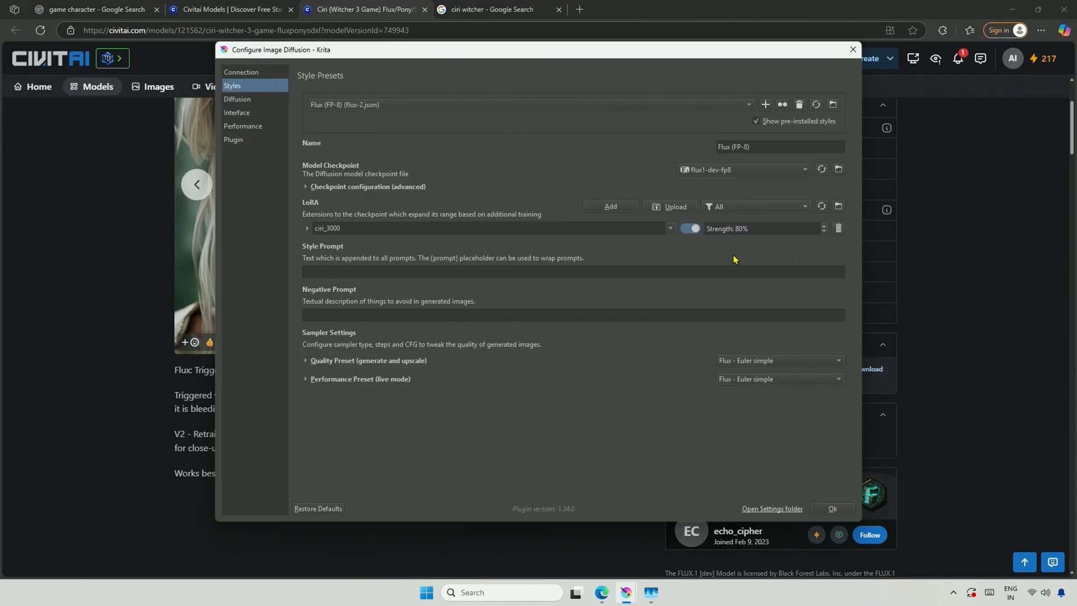
Confirm the preset settings and generate a game-accurate Ciri in a snowy pine forest
left_click(831, 508)
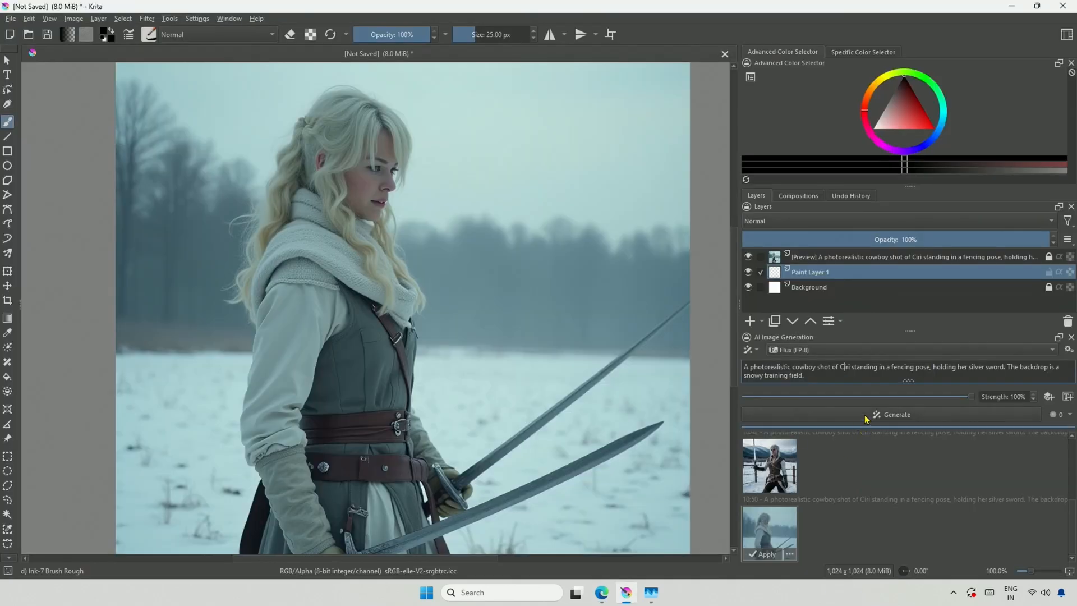
left_click(894, 414)
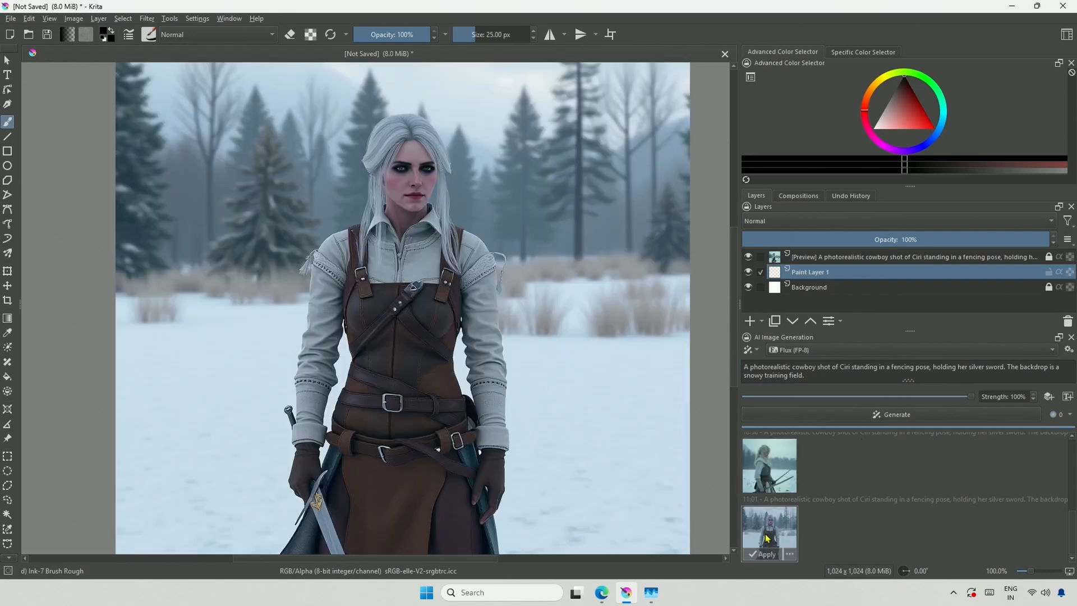
mouse_move(865, 479)
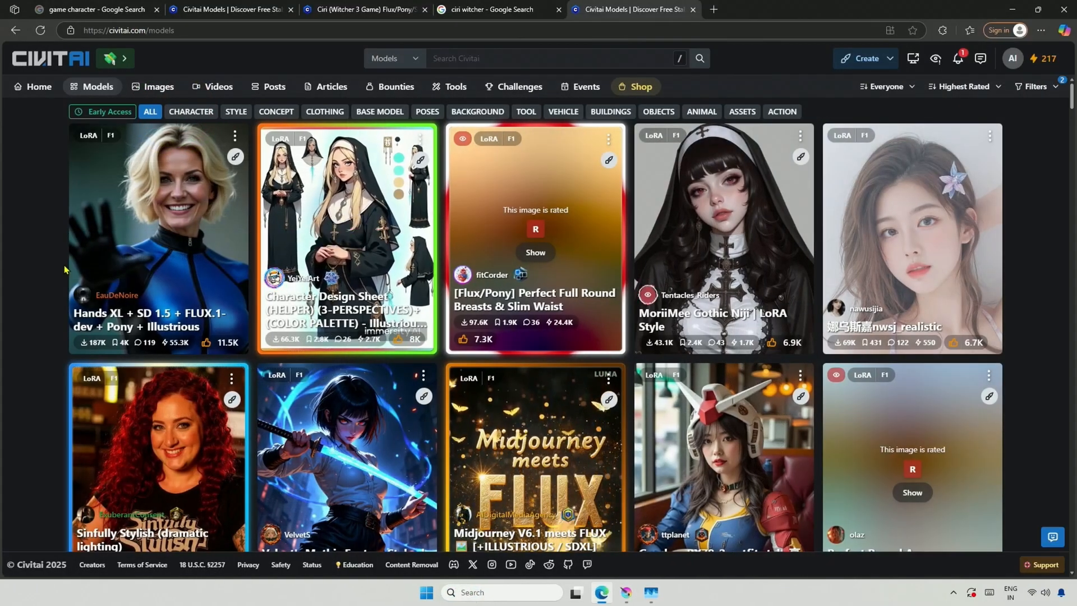
Find and enter the Velvet's Mythic Fantasy Styles Flux LoRA page on Civitai
scroll("down", 3)
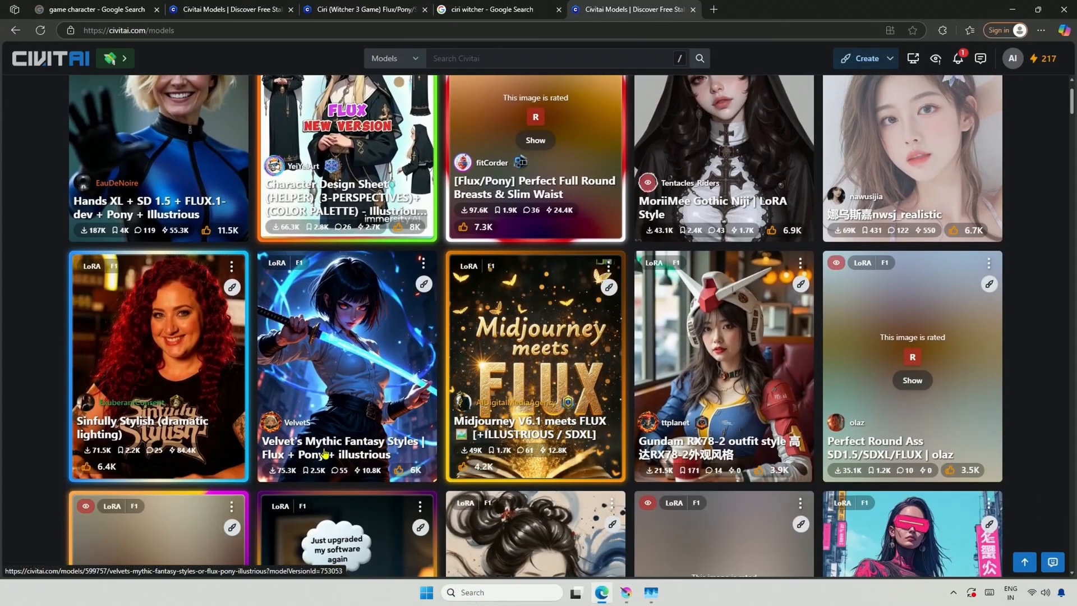
left_click(345, 364)
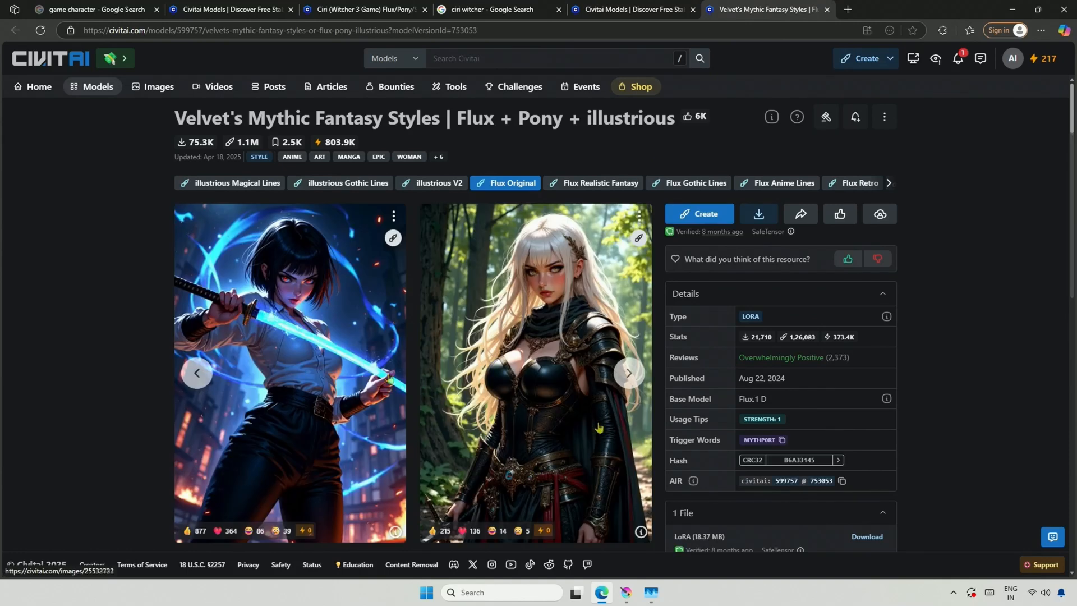
Browse the LoRA's example images revealing trigger word mythp0rt, then return to Krita's settings
left_click(626, 374)
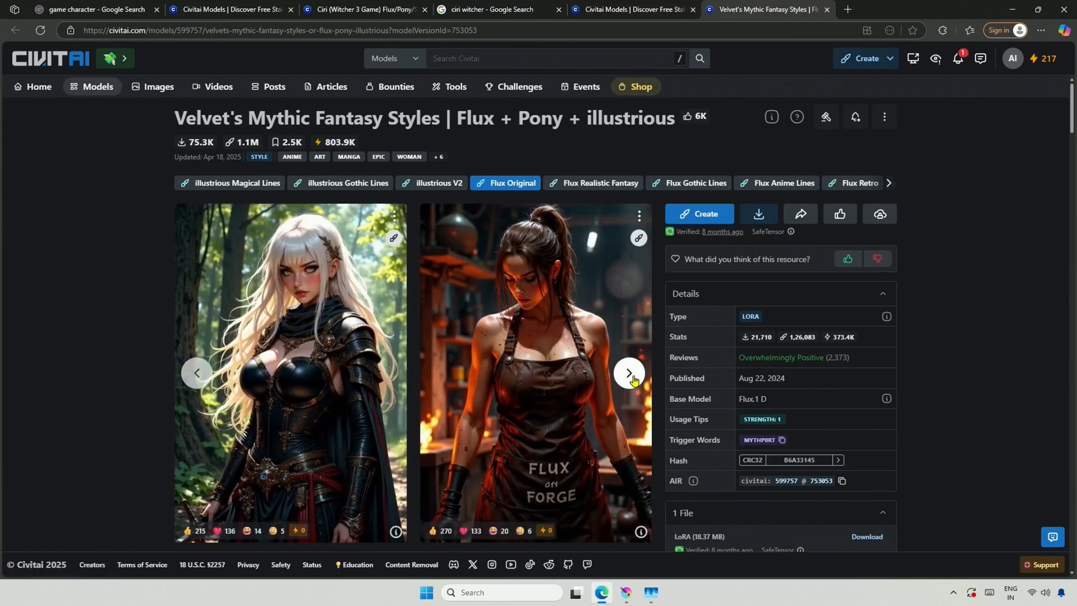
left_click(626, 375)
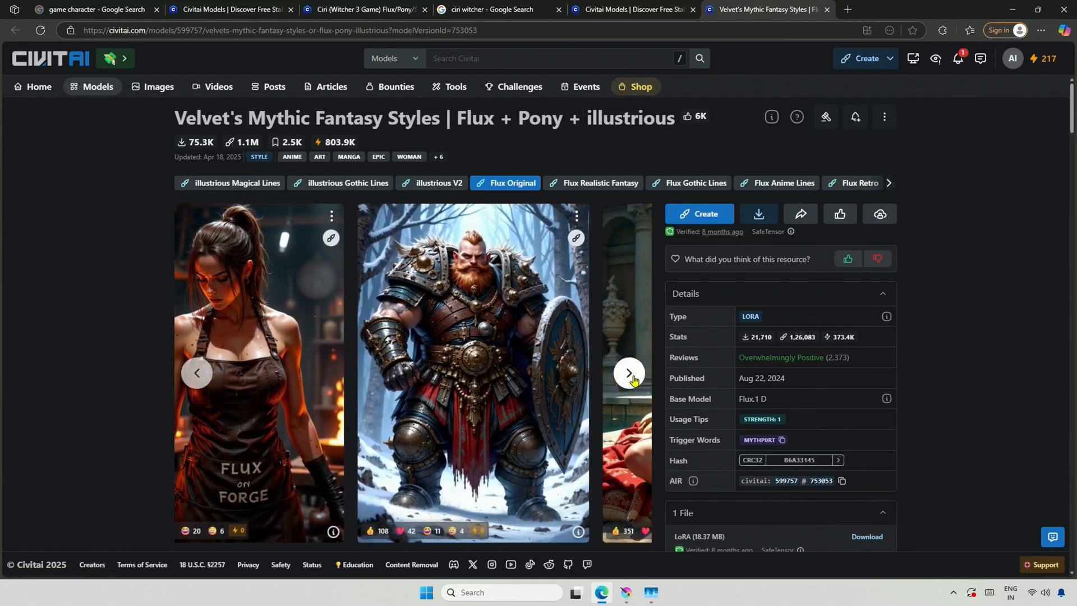
left_click(628, 373)
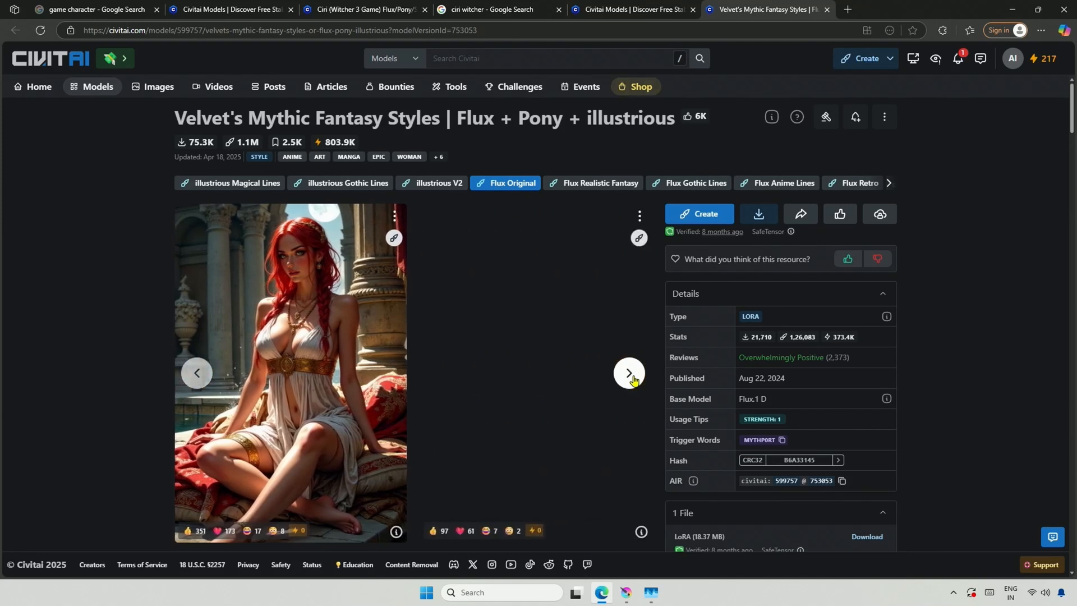
left_click(626, 375)
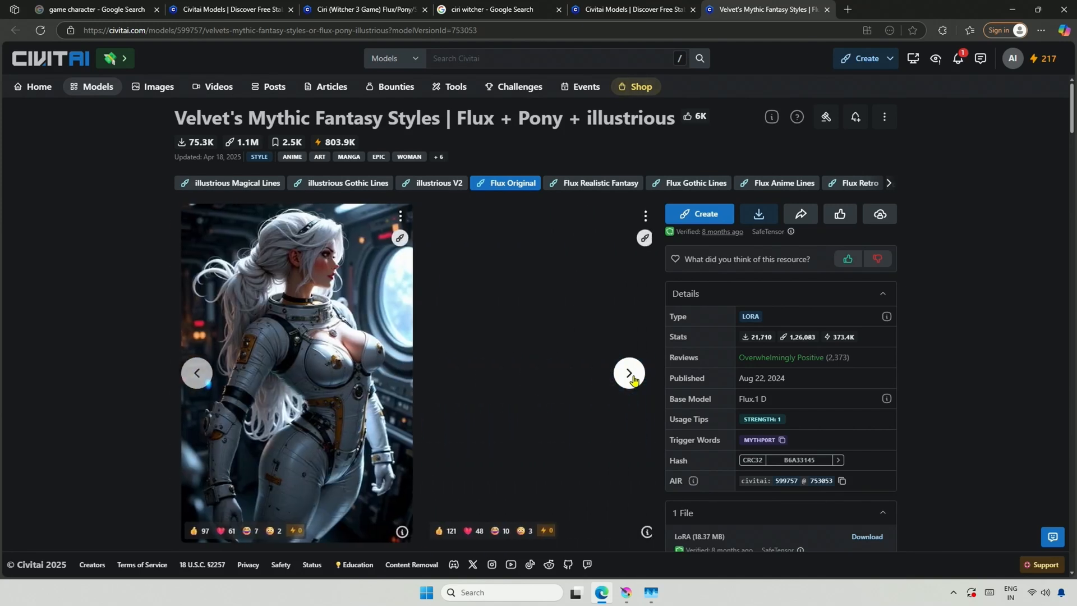
left_click(628, 372)
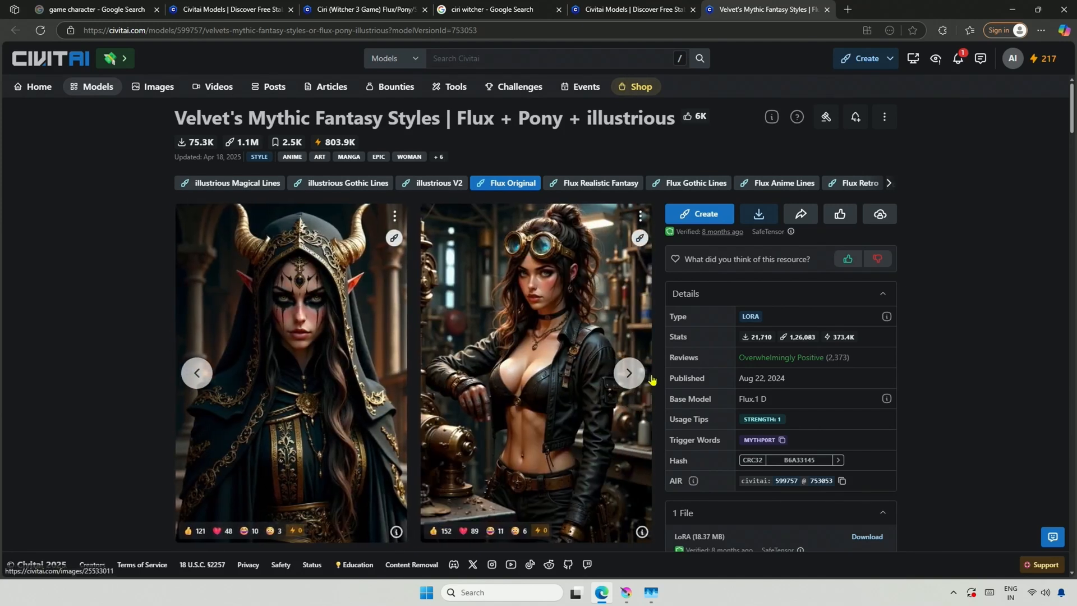
left_click(627, 379)
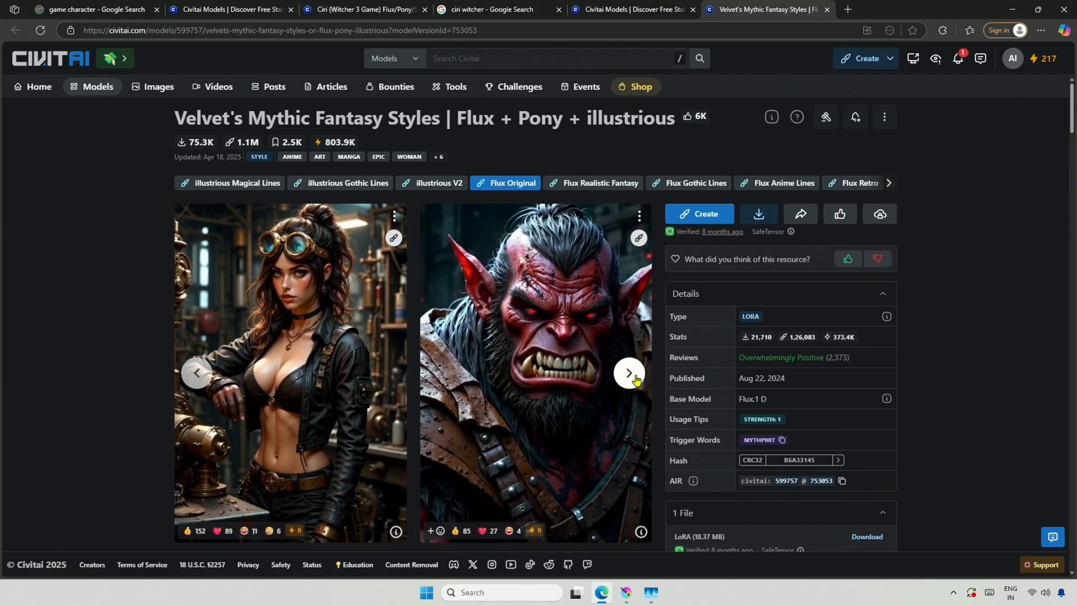
left_click(627, 375)
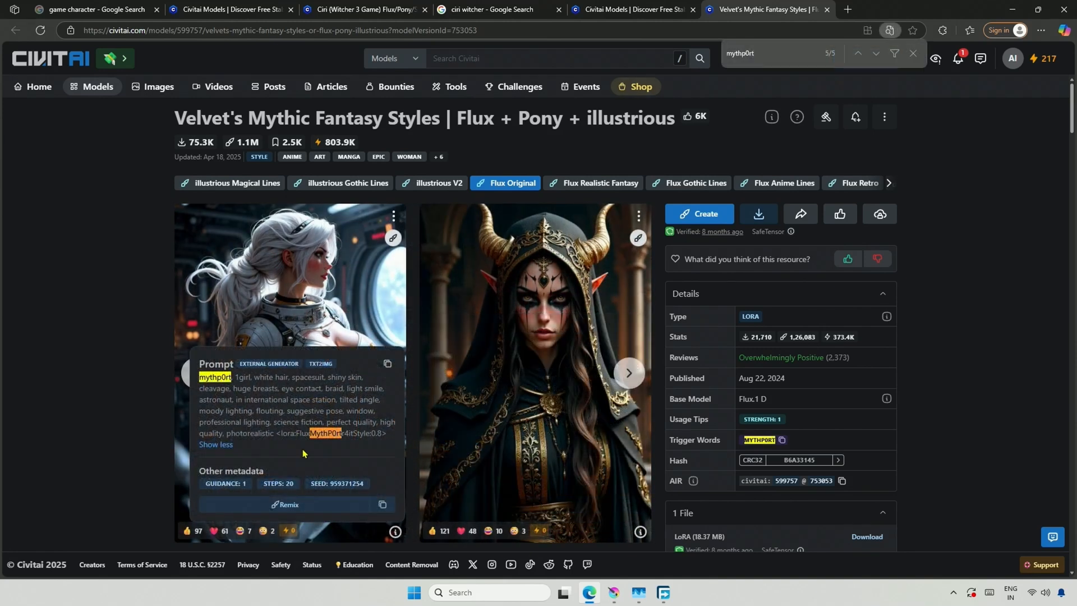
left_click(612, 598)
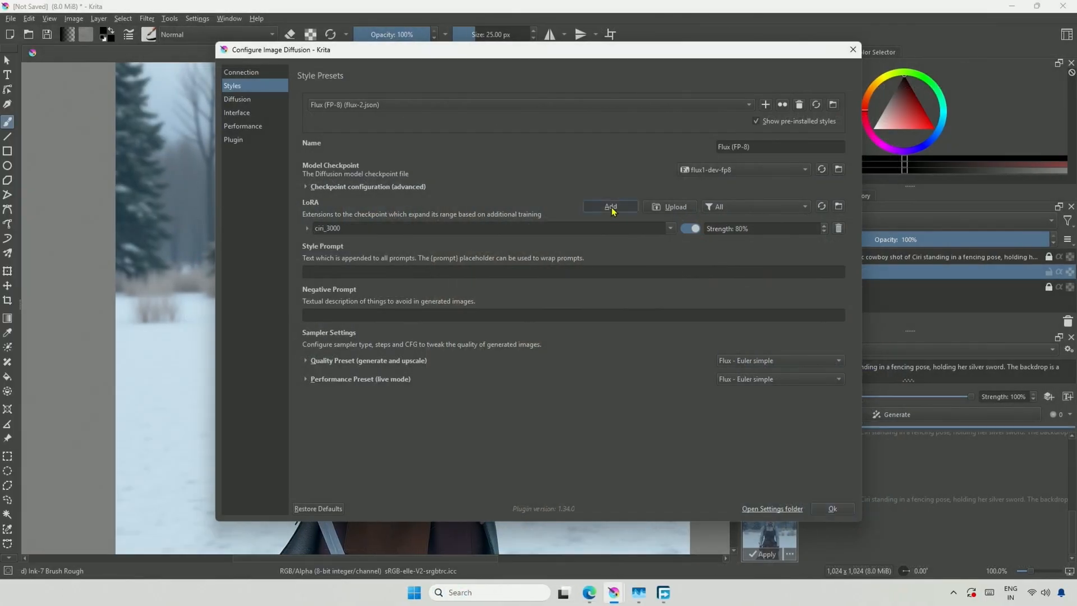
Add FluxMythP0rt4itStyle as a second LoRA at 60% with style prompt 'mythp0rt {prompt}' and confirm
left_click(608, 206)
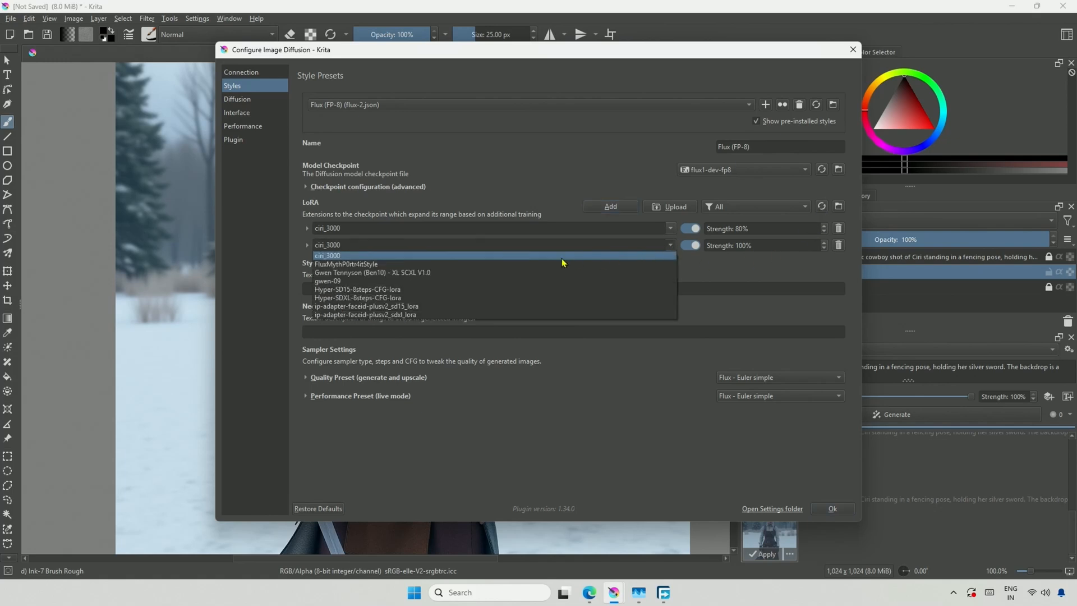
left_click(345, 265)
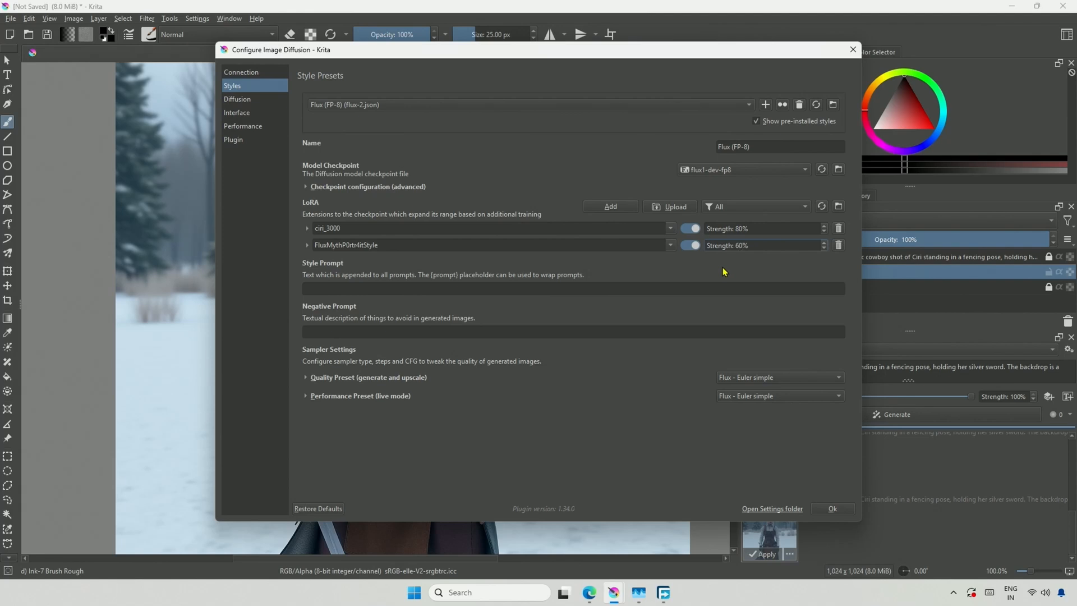
type("mythp0rt {prompt}")
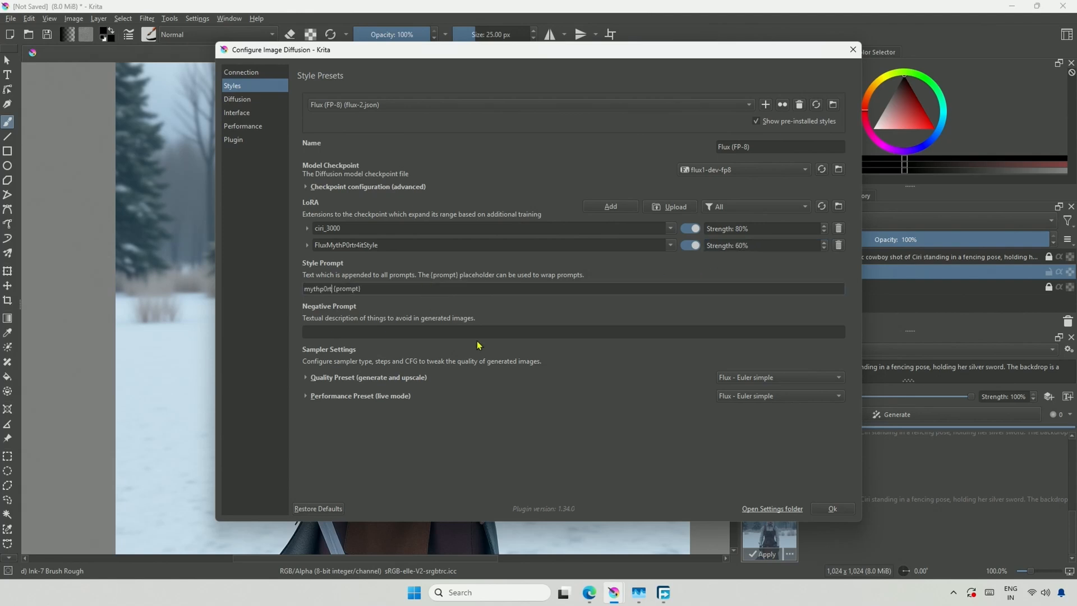
left_click(831, 508)
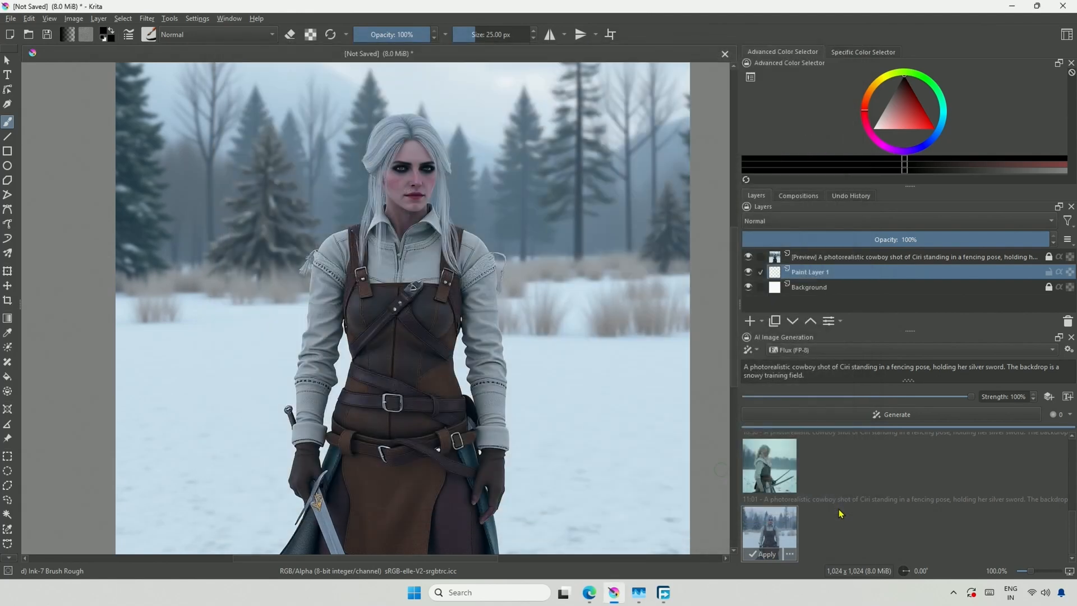
Generate a new Ciri image using the two-LoRA Flux (FP-8) style
left_click(894, 414)
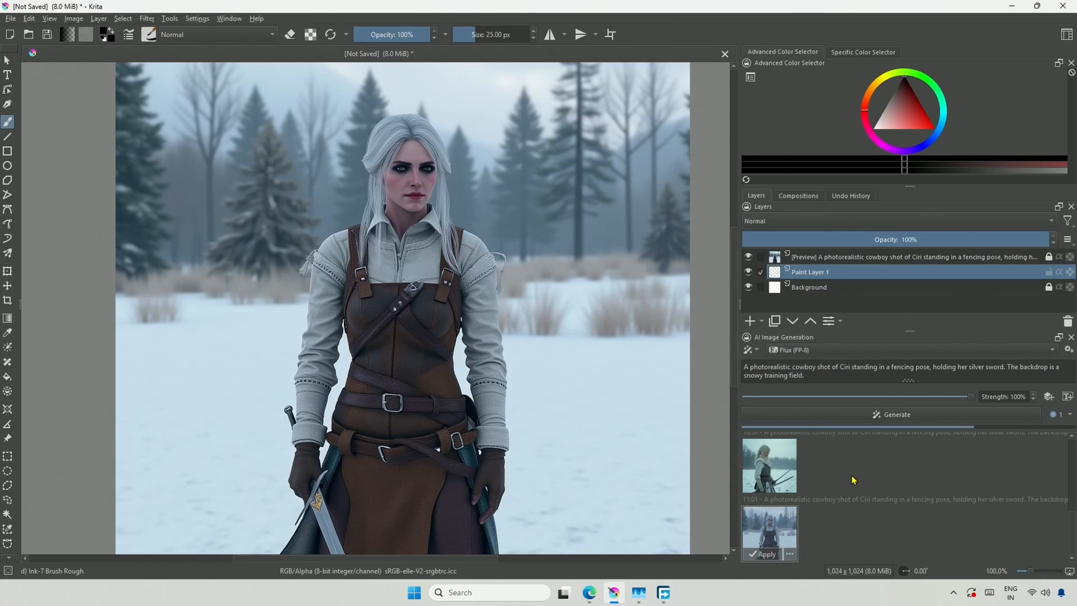
mouse_move(836, 484)
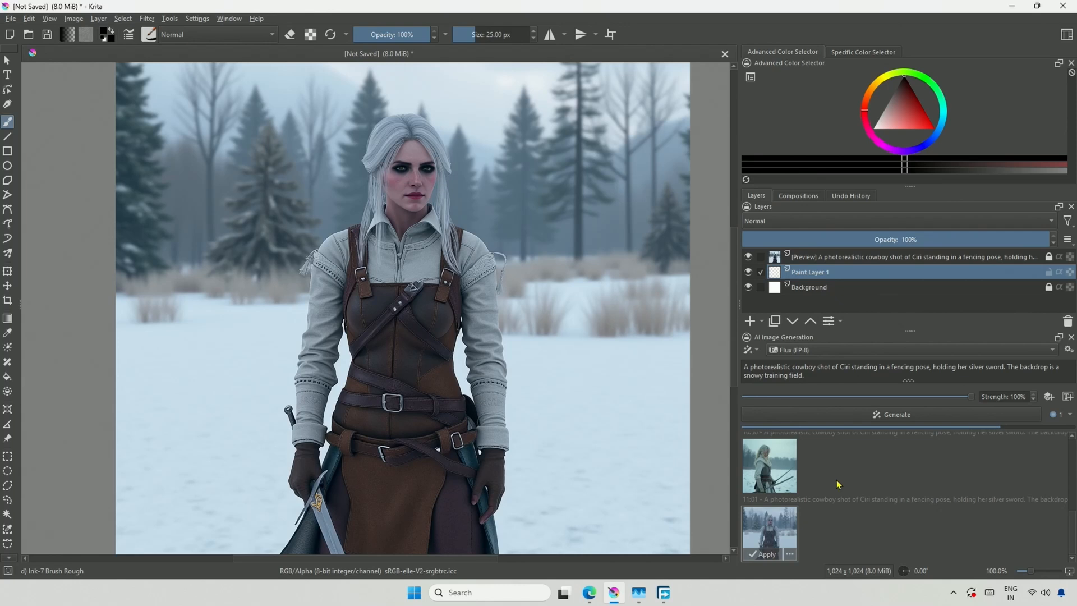
mouse_move(865, 482)
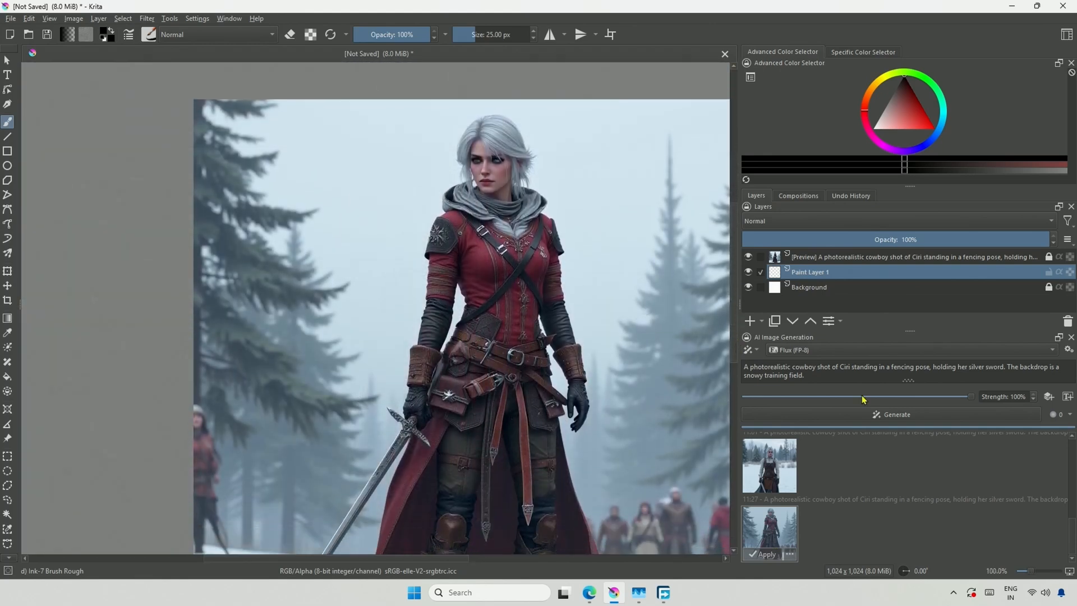
mouse_move(757, 437)
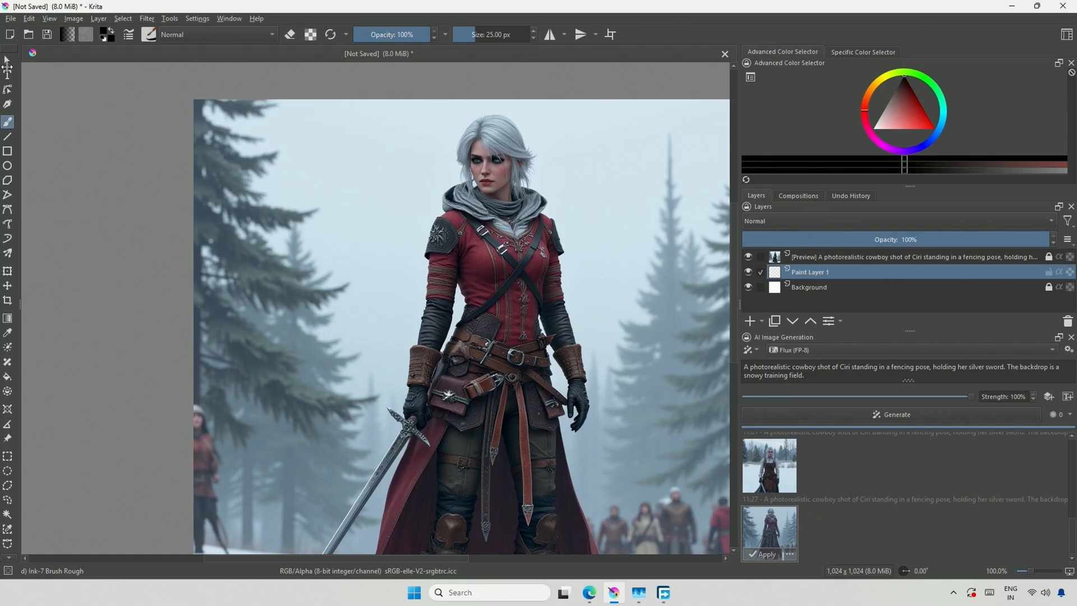
Resize the canvas to 832 × 1216 via Image > Resize Canvas
left_click(74, 17)
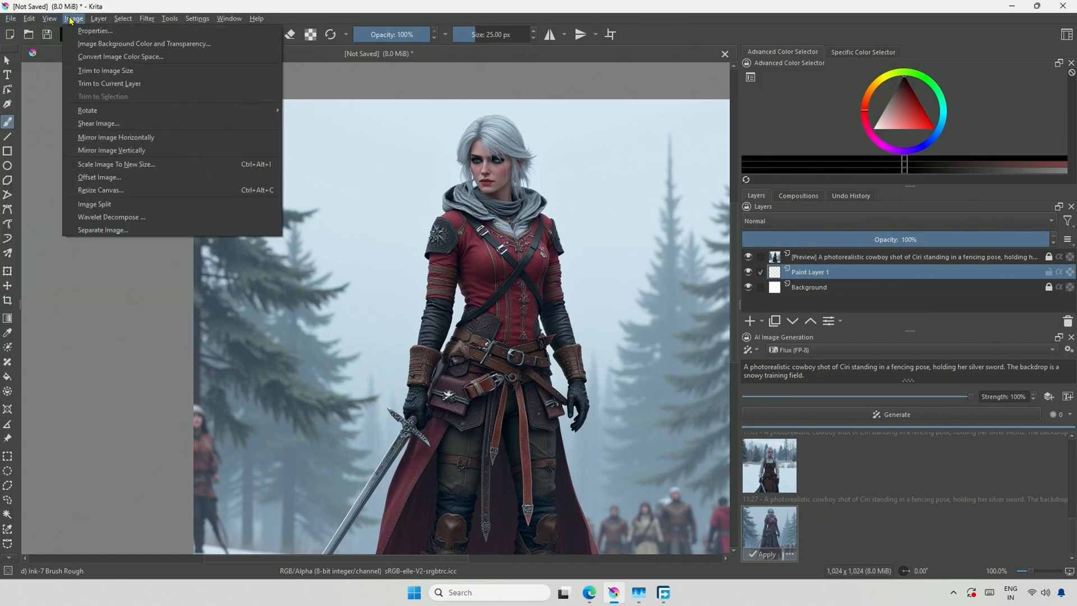
mouse_move(93, 165)
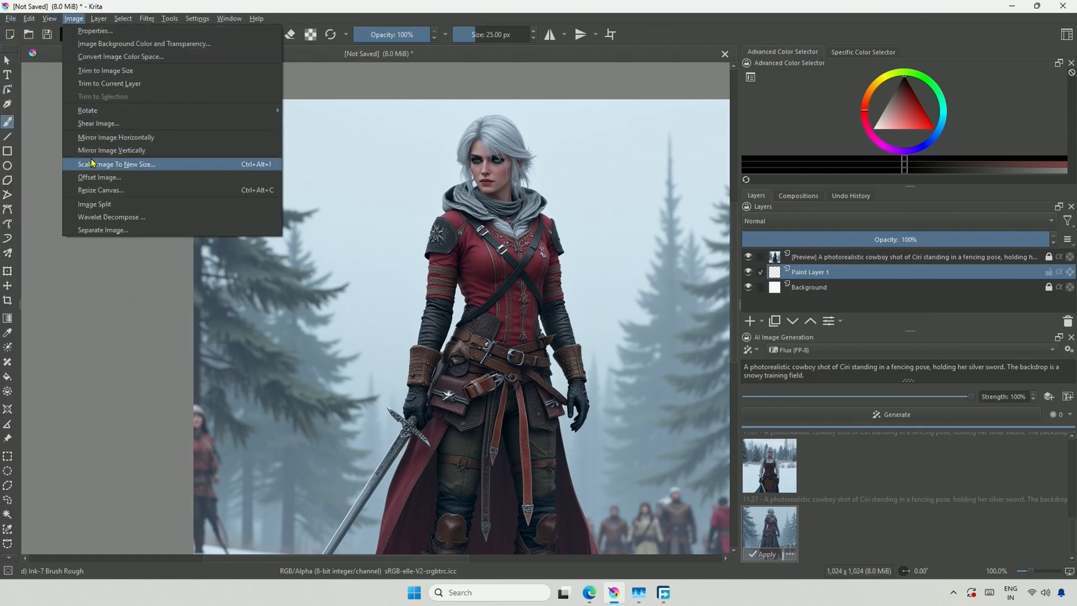
left_click(100, 190)
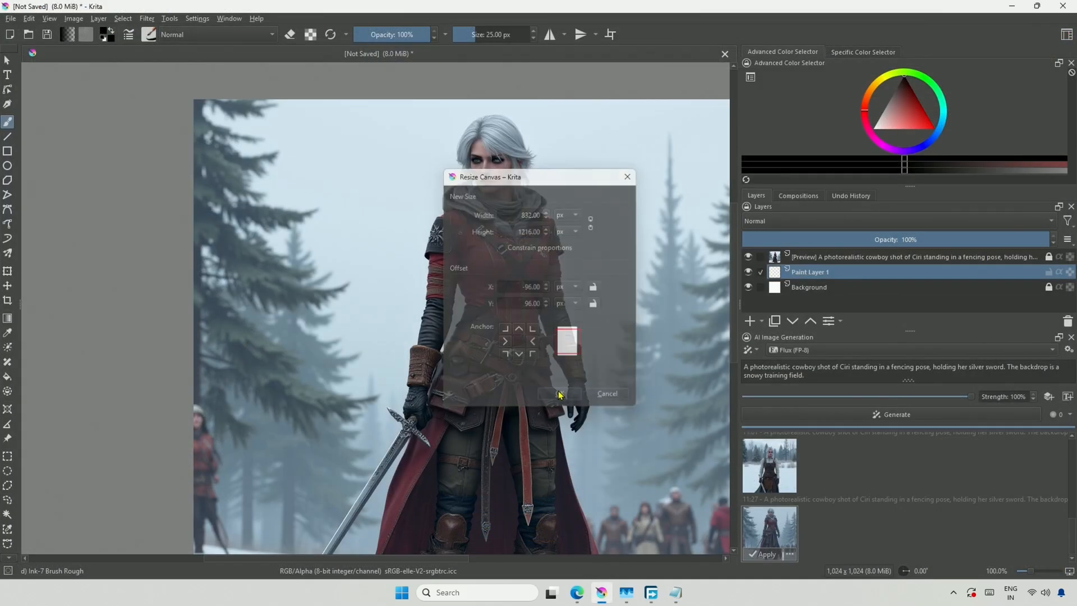
left_click(557, 394)
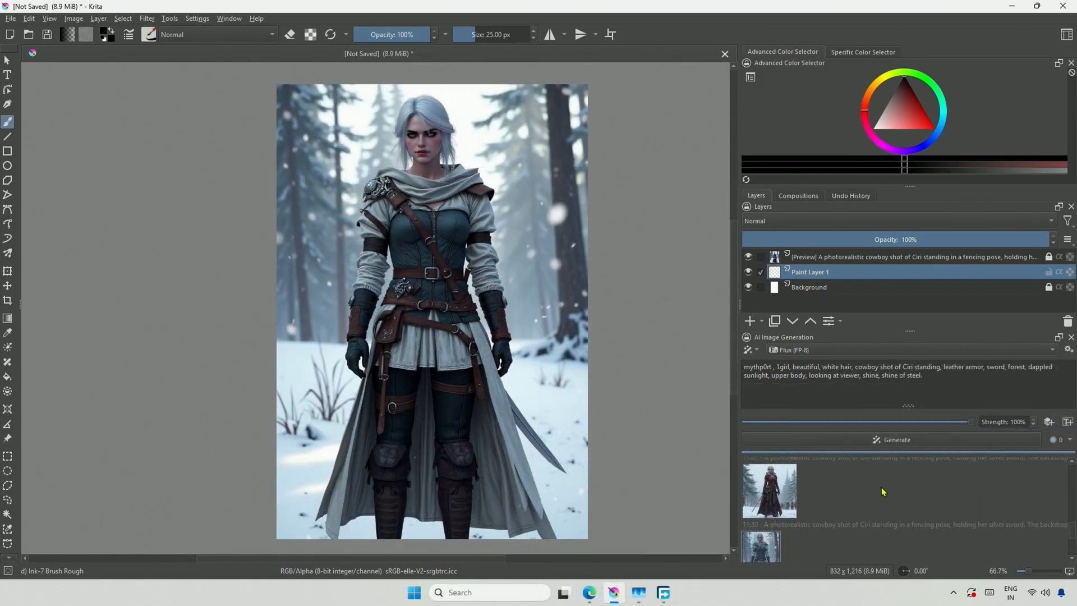
Apply the Ciri result to the canvas and start the Thanos minigun generation
left_click(761, 489)
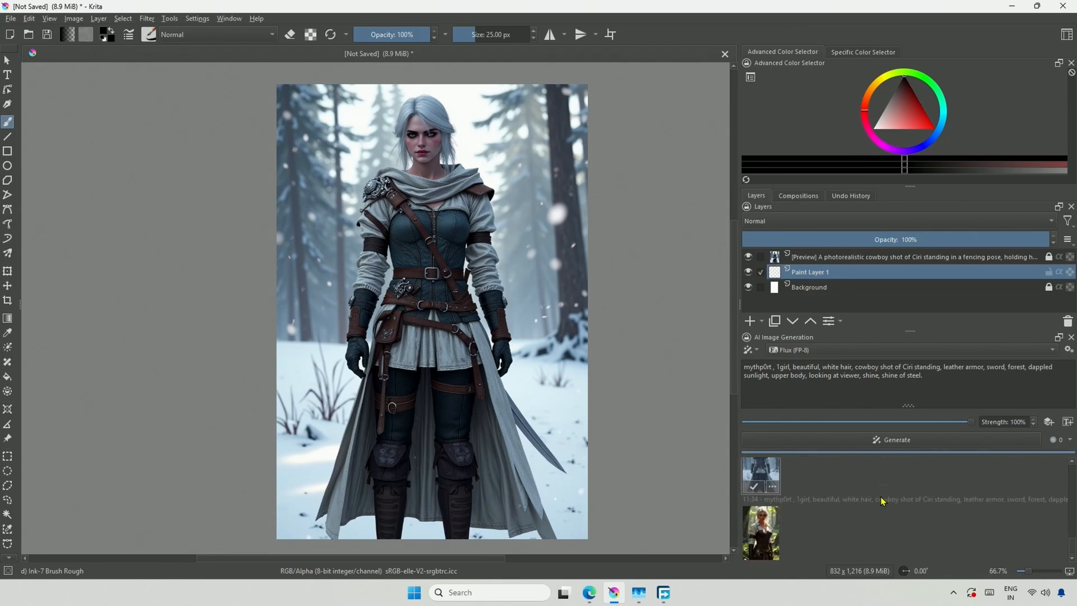
left_click(759, 531)
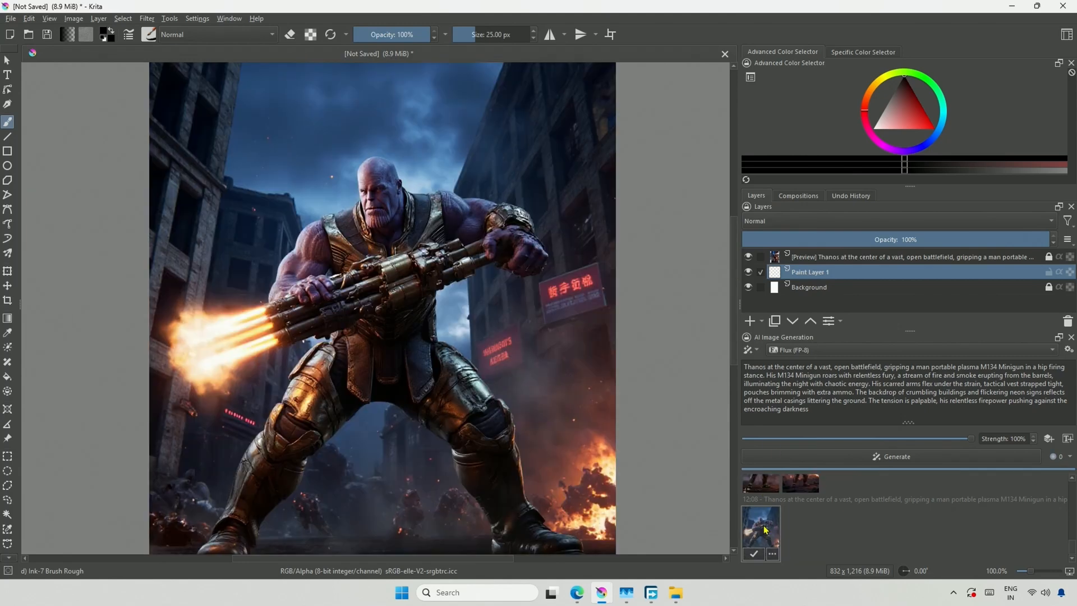
mouse_move(865, 543)
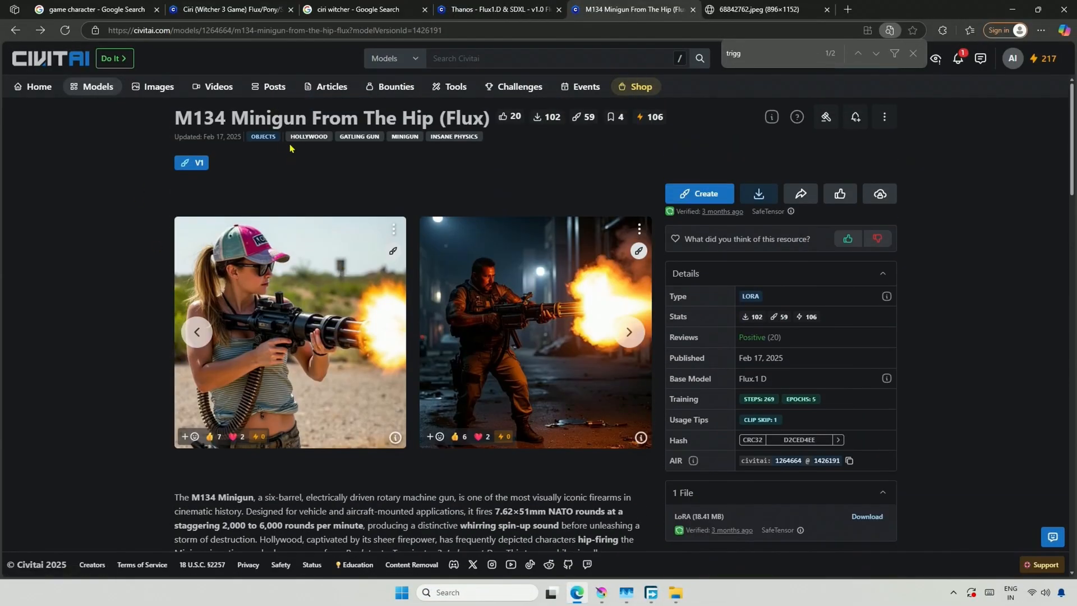
Return from the Civitai Minigun LoRA page to the Thanos image in Krita
left_click(601, 592)
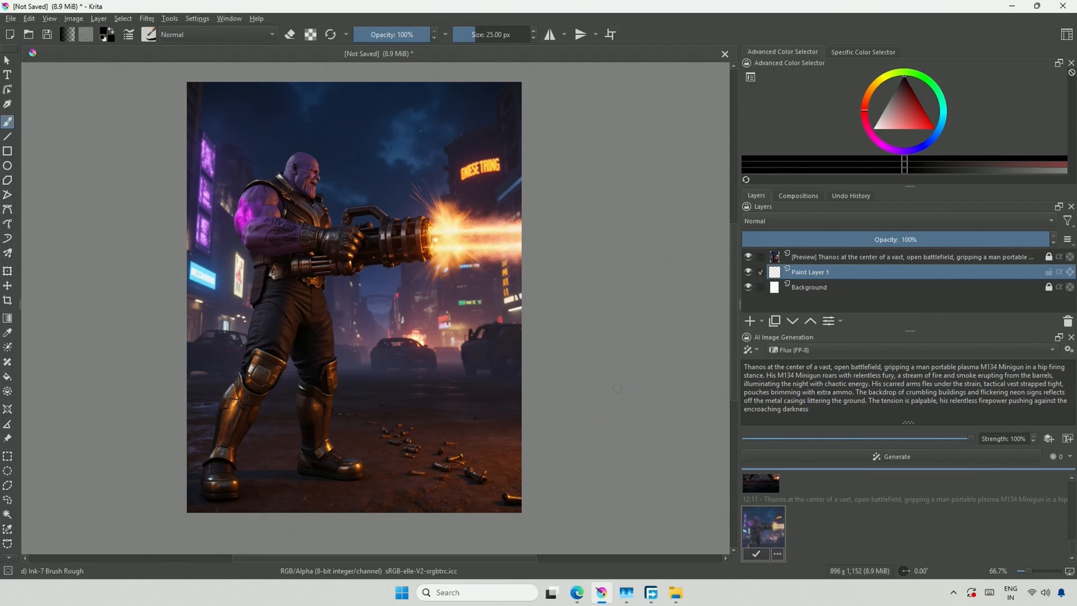